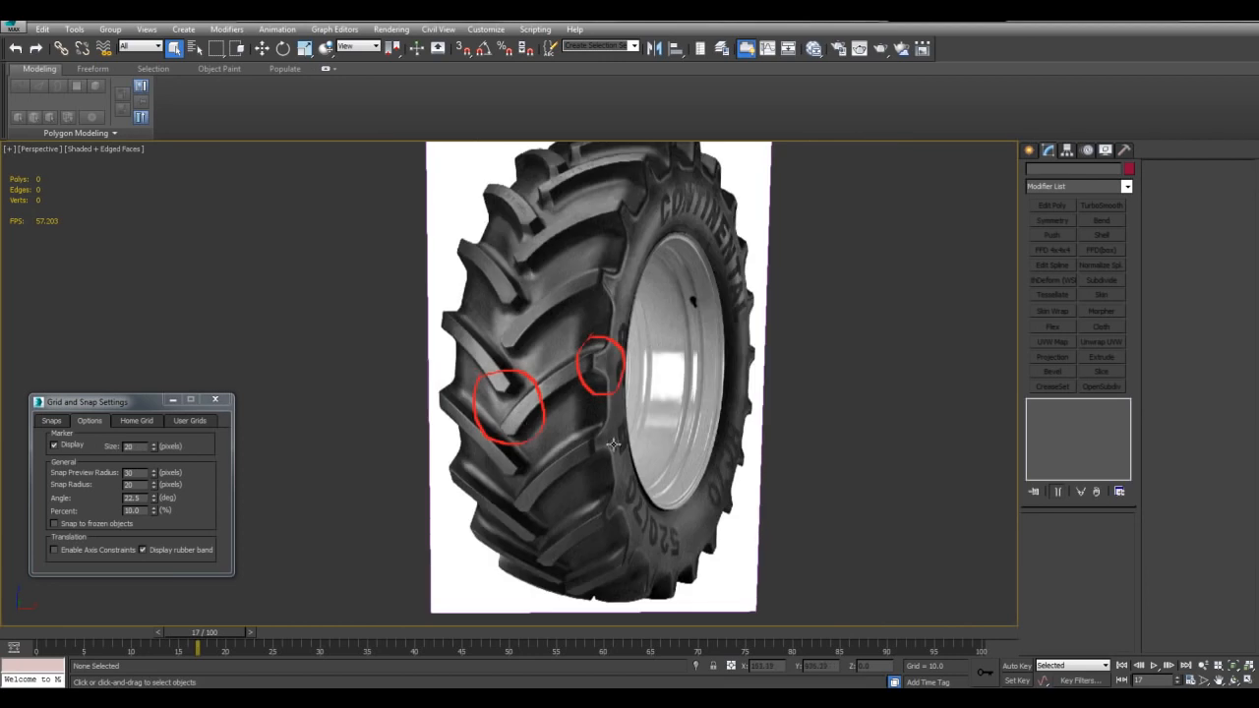
Step: Zoom to the circled lug and draw a plane over that area
left_click_drag(614, 442, 709, 431)
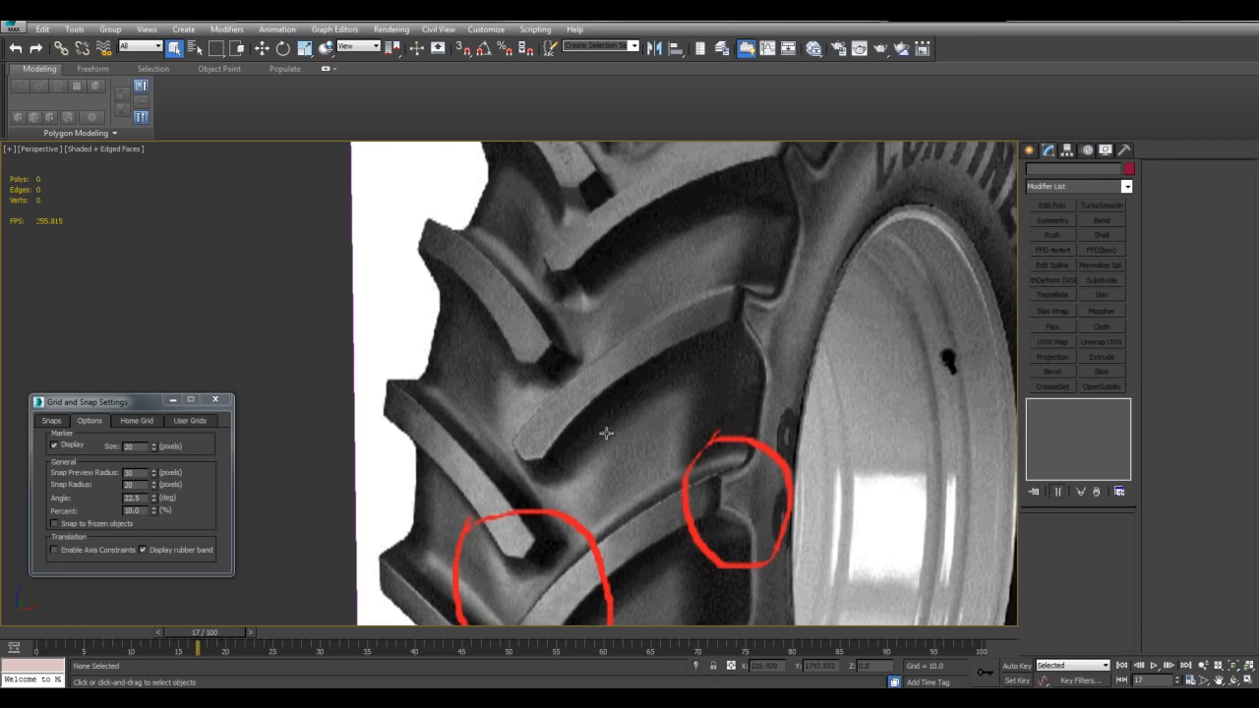
mouse_move(545, 420)
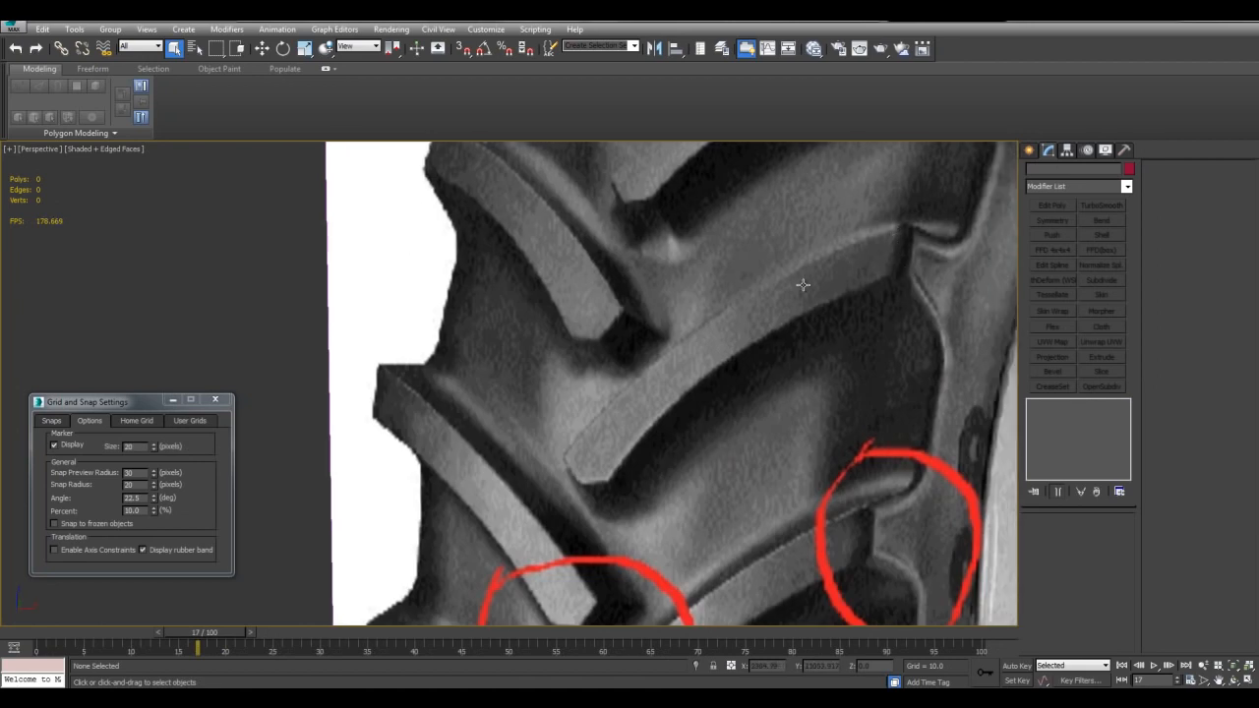
mouse_move(573, 469)
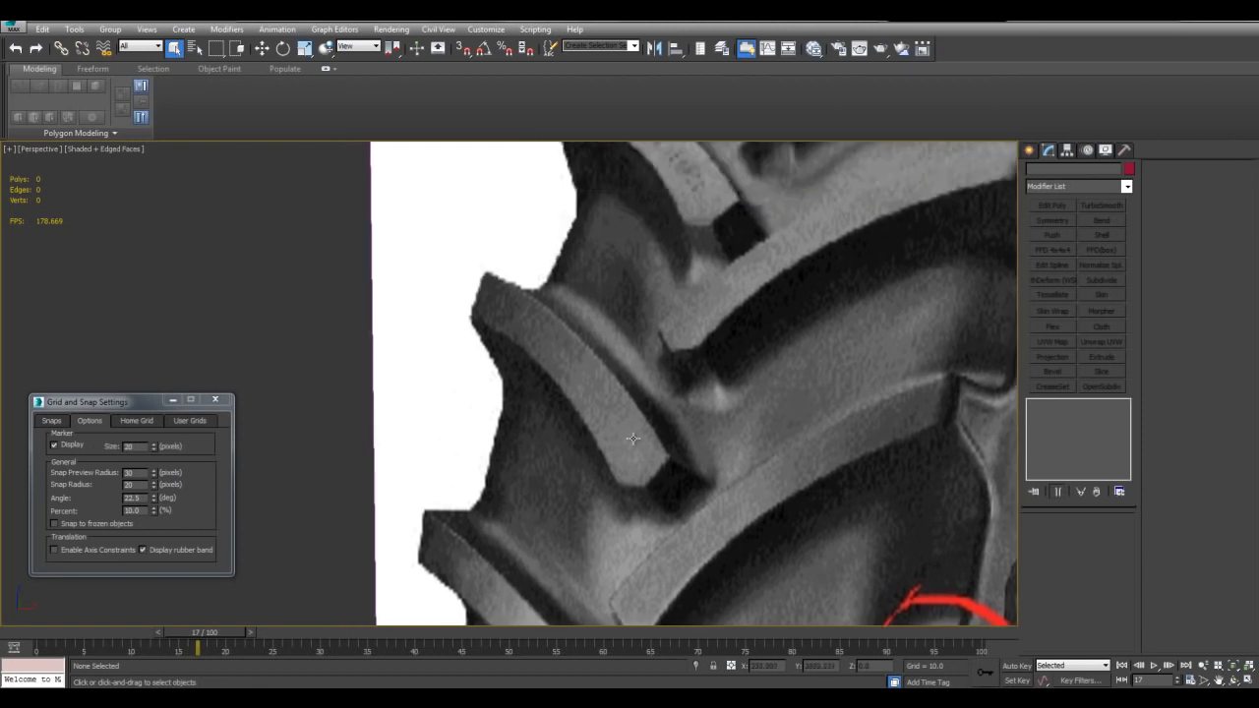
left_click_drag(633, 438, 726, 347)
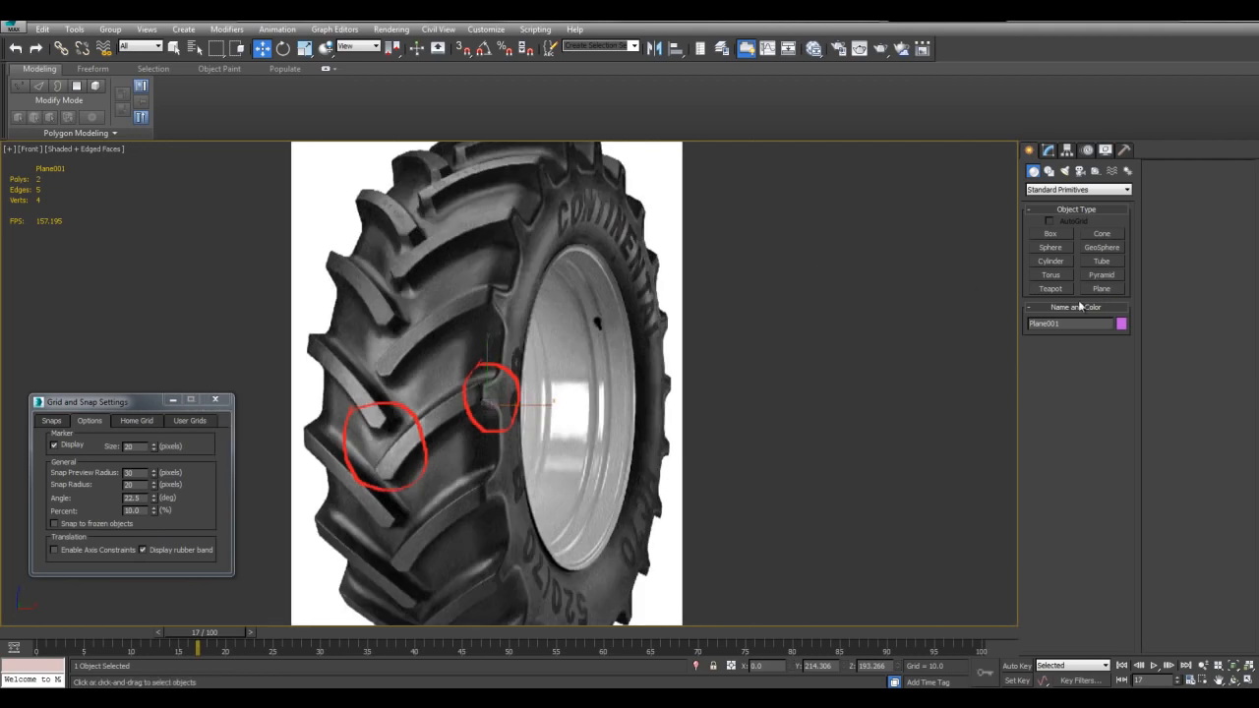
left_click(1101, 288)
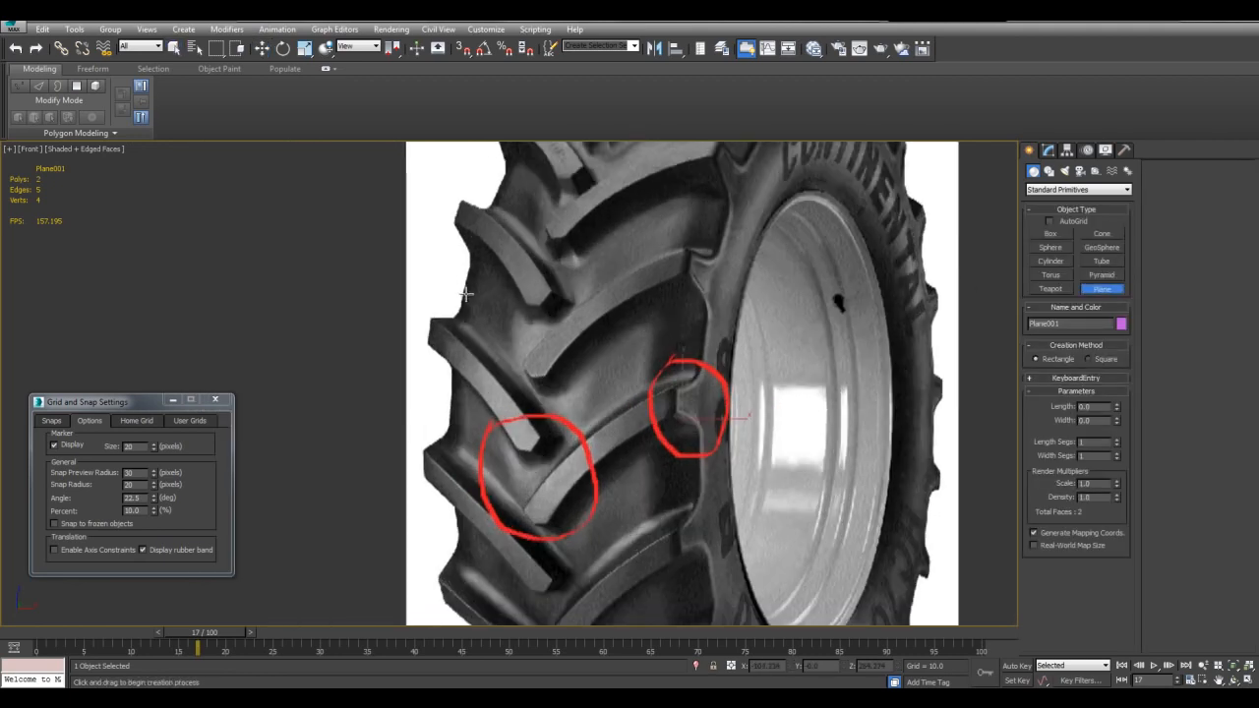
left_click_drag(462, 293, 705, 388)
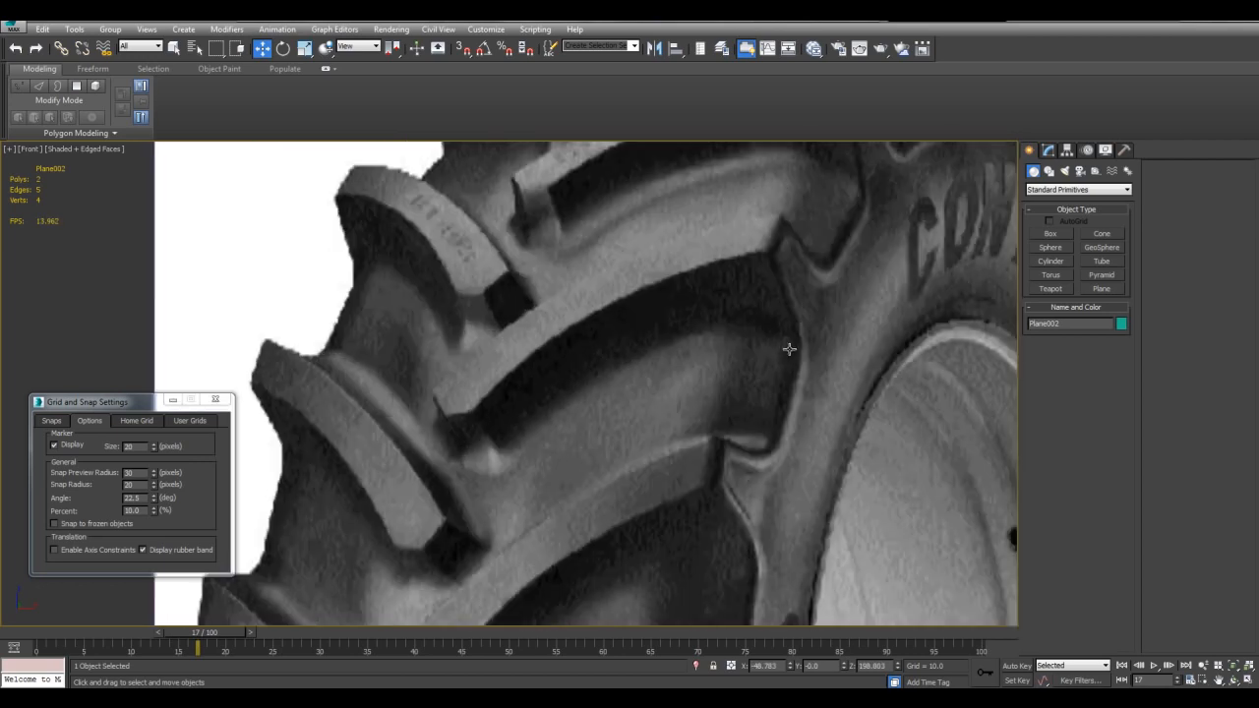
mouse_move(791, 331)
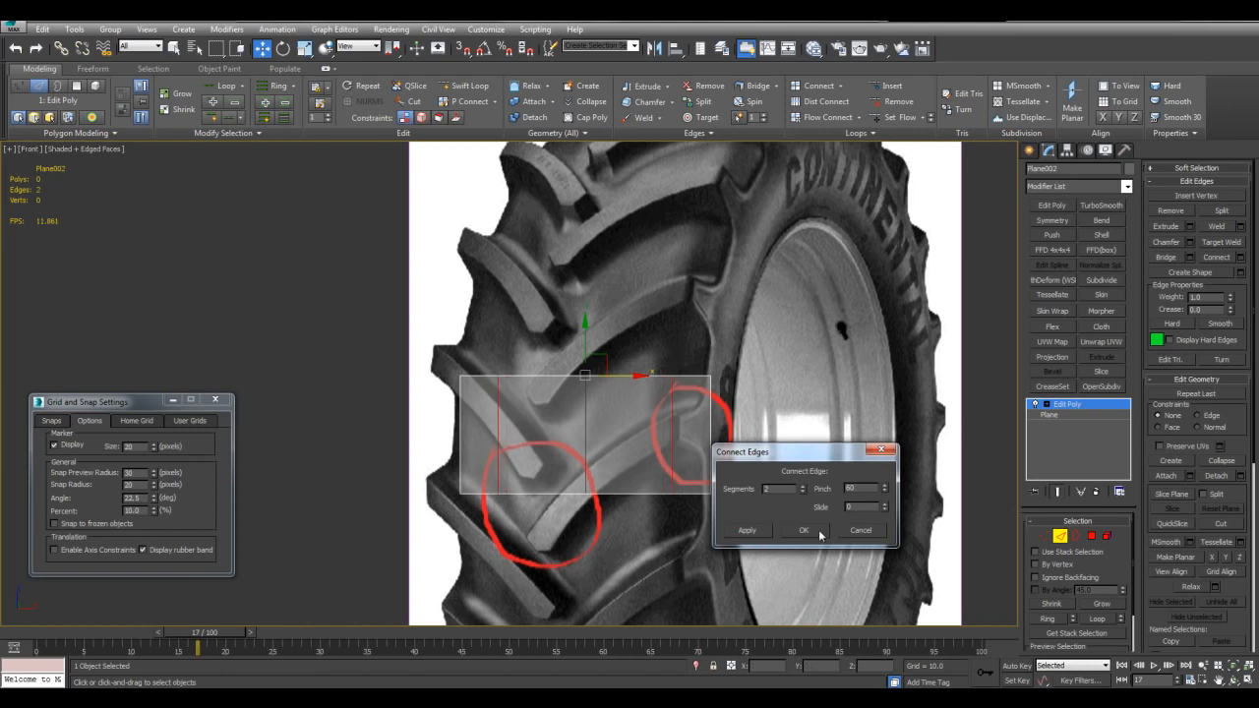
Step: Confirm the pinched edge loops, then add two edge loops along the bent strip
left_click(803, 531)
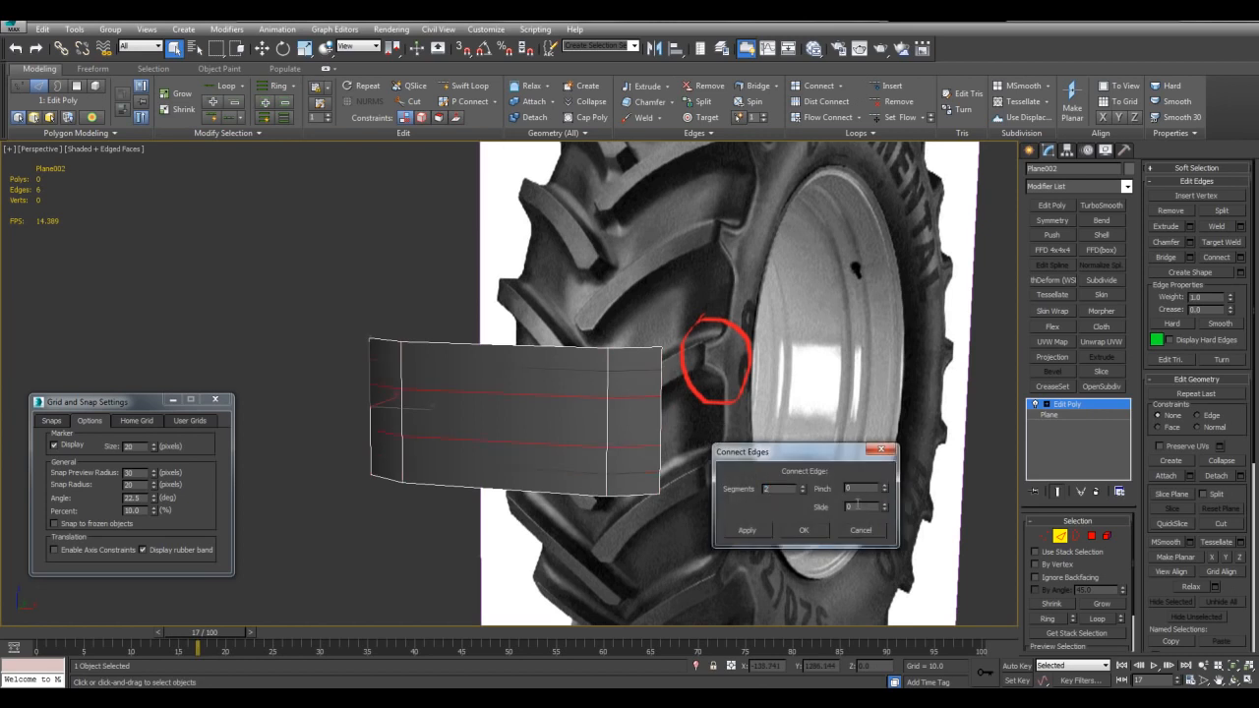
left_click(803, 530)
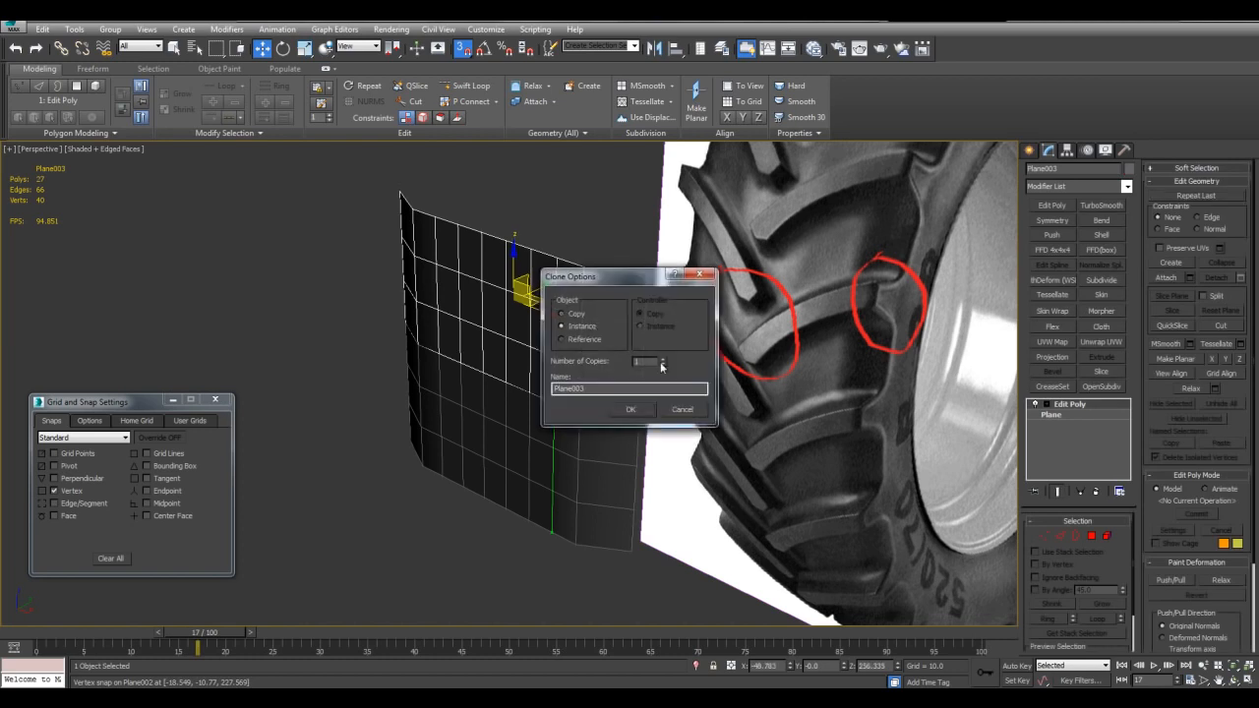
Step: Clone the strip as a copy and add a new edge loop
left_click(630, 409)
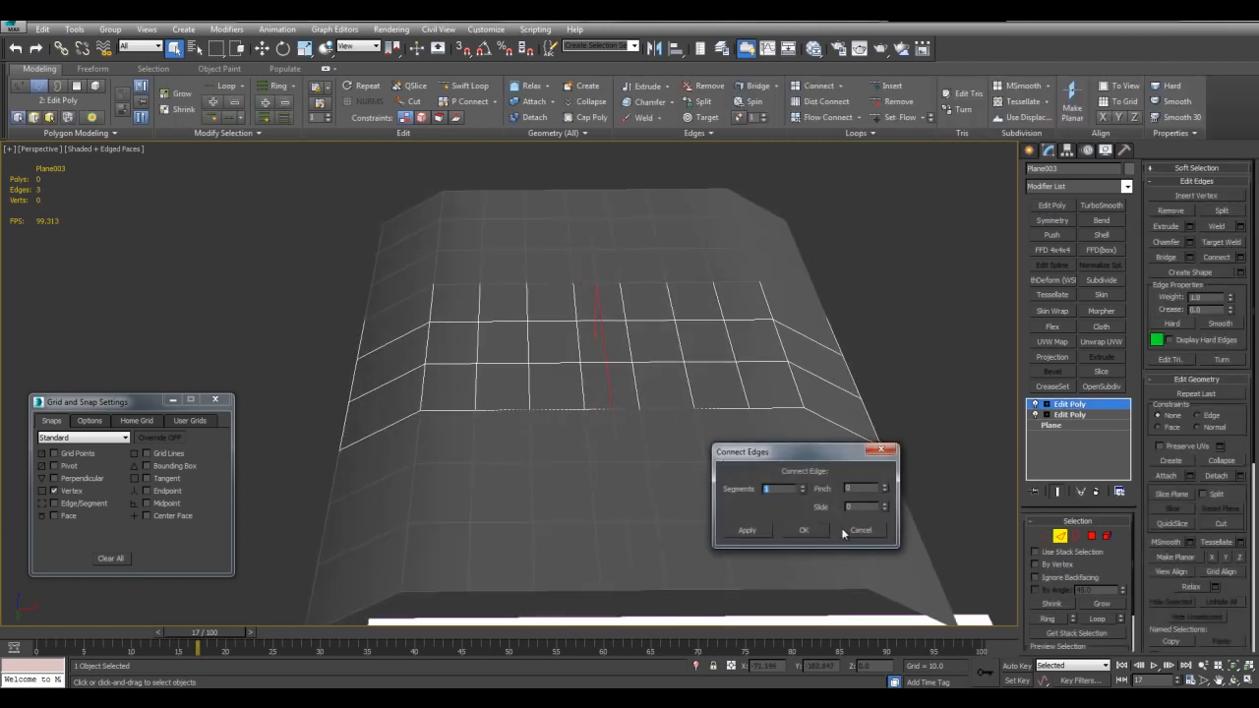
left_click(804, 531)
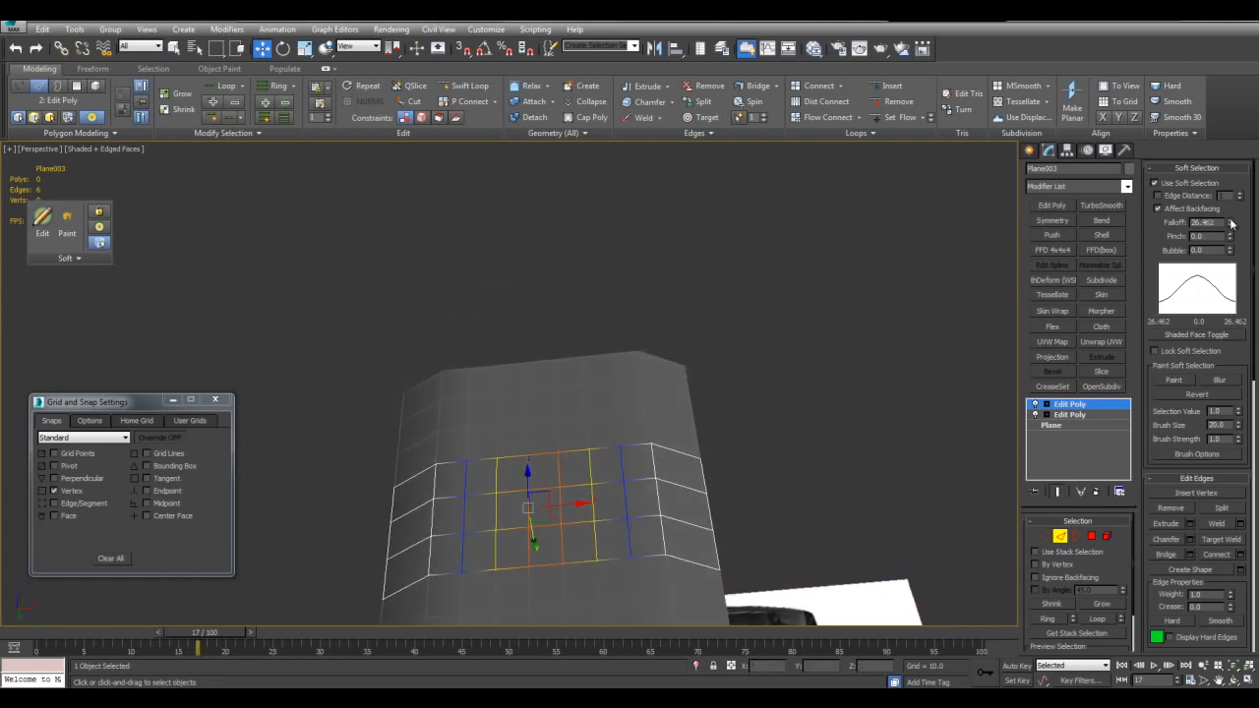
Step: Pull Plane003's central edges down with soft selection into a V chevron
left_click_drag(1230, 224, 1229, 212)
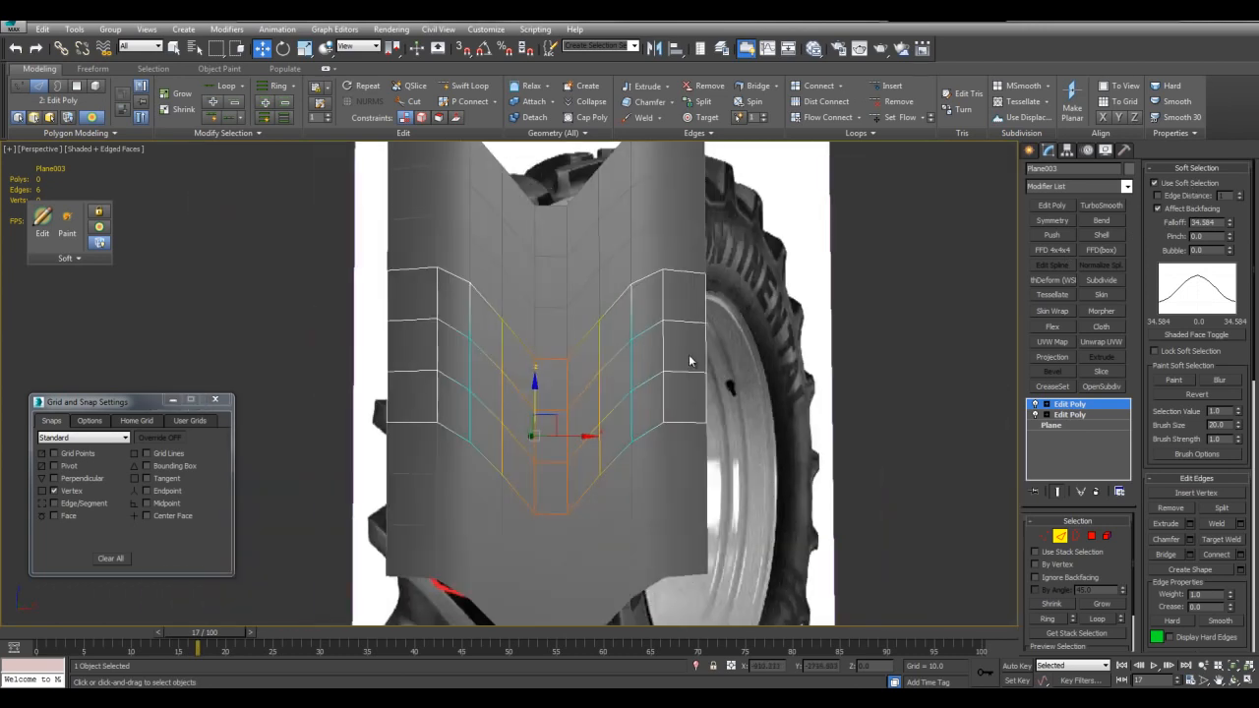
key("f")
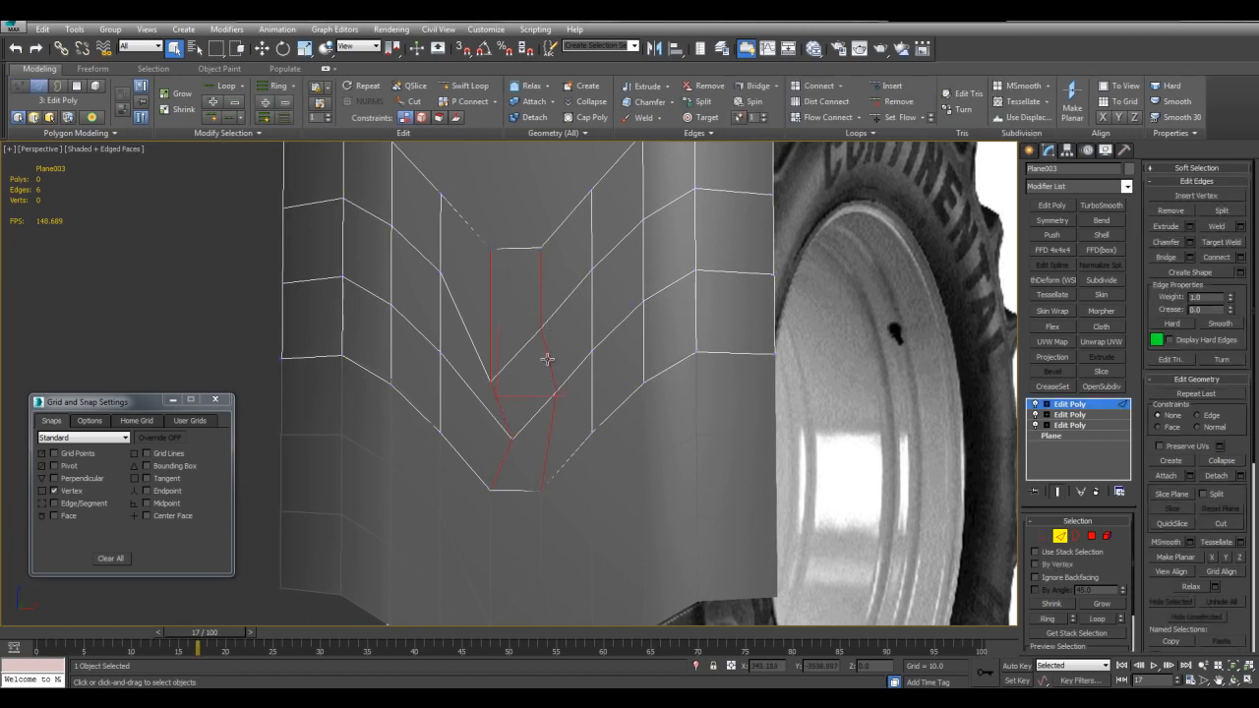
Step: Connect an edge loop across the chevron and move vertices to shape the lug corner
left_click(836, 85)
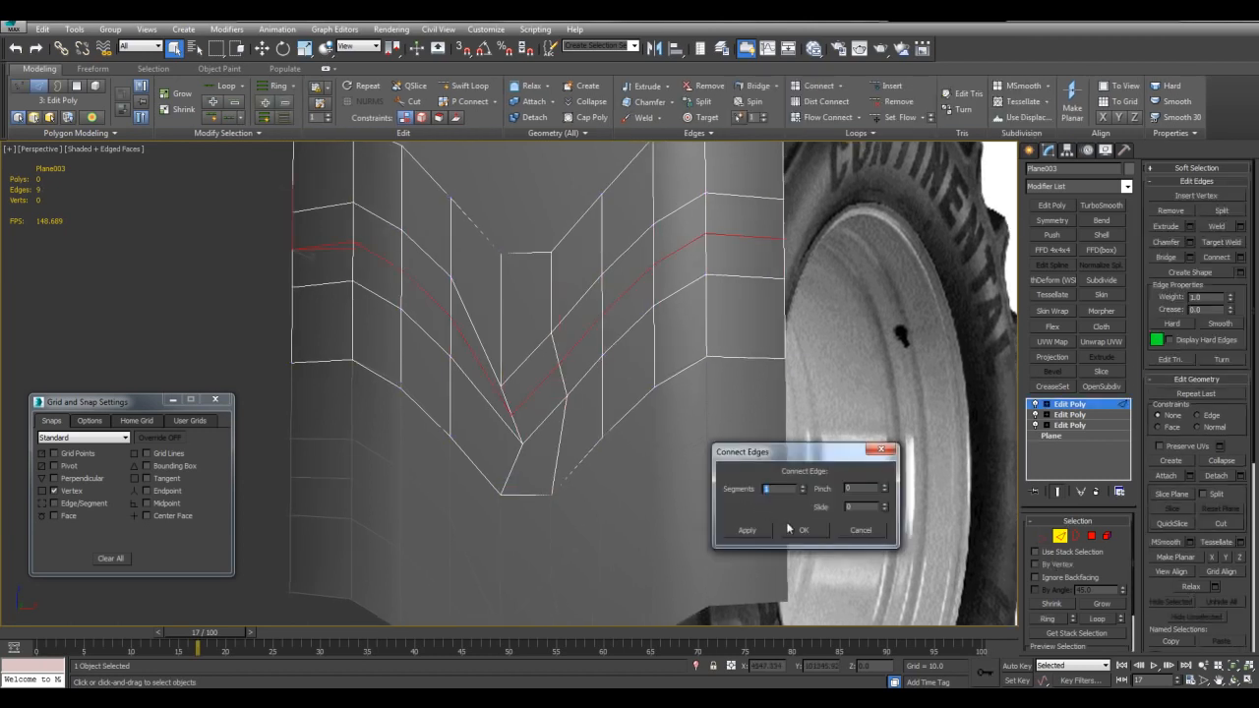
left_click(804, 530)
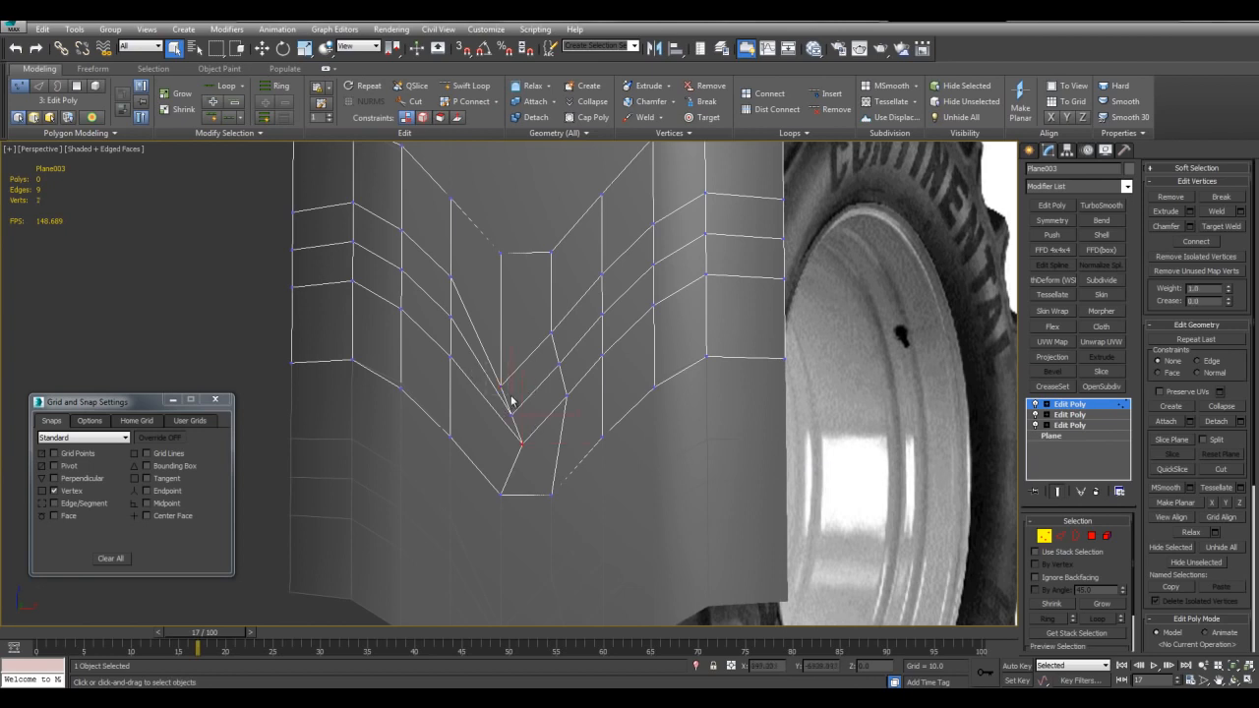
left_click(515, 416)
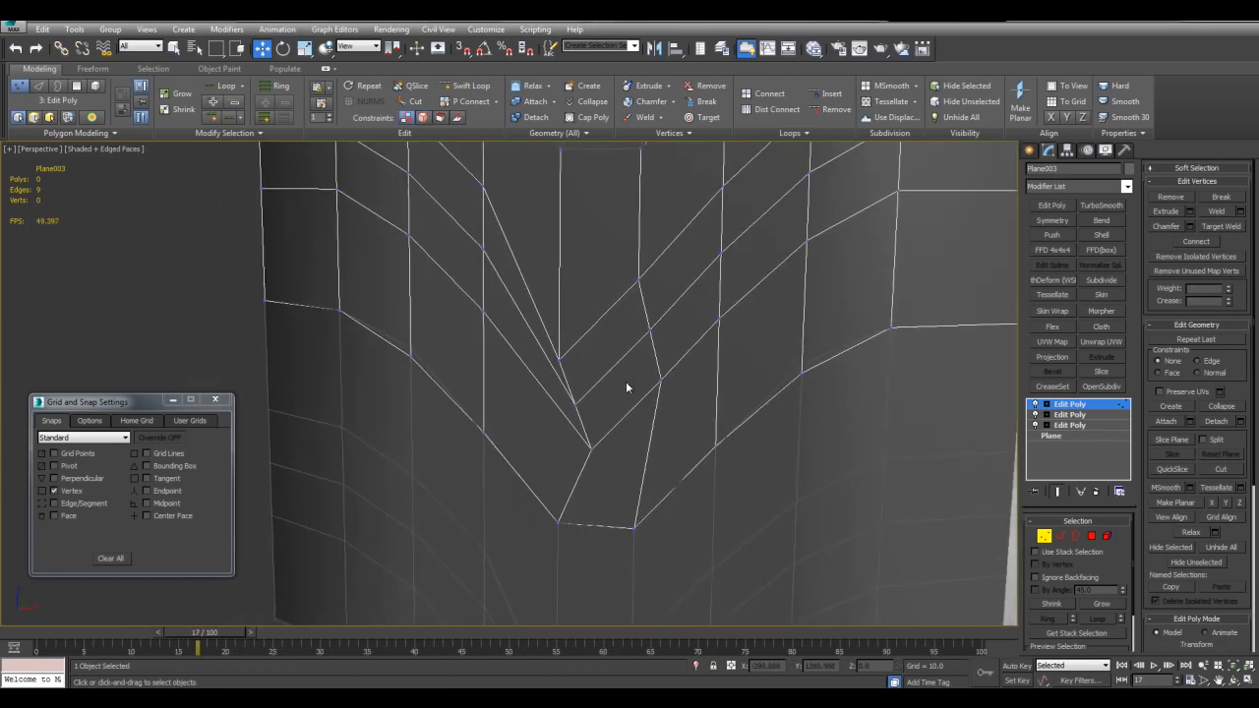
left_click(416, 102)
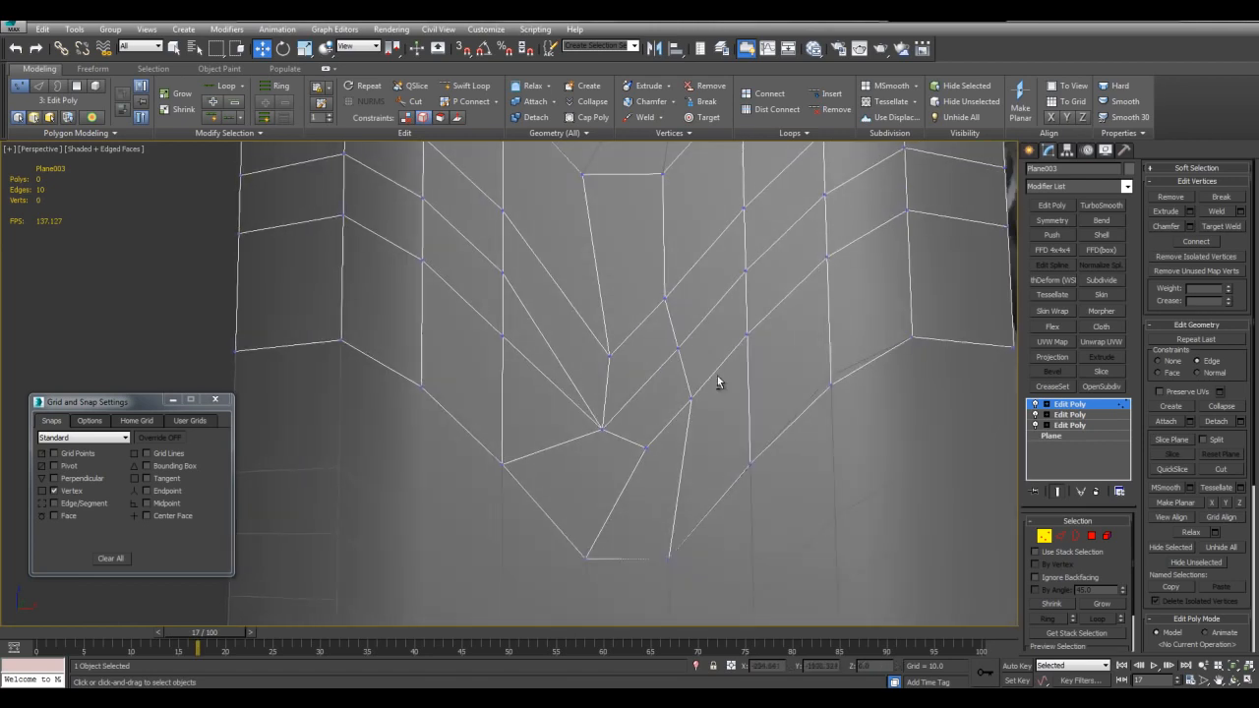
left_click(649, 477)
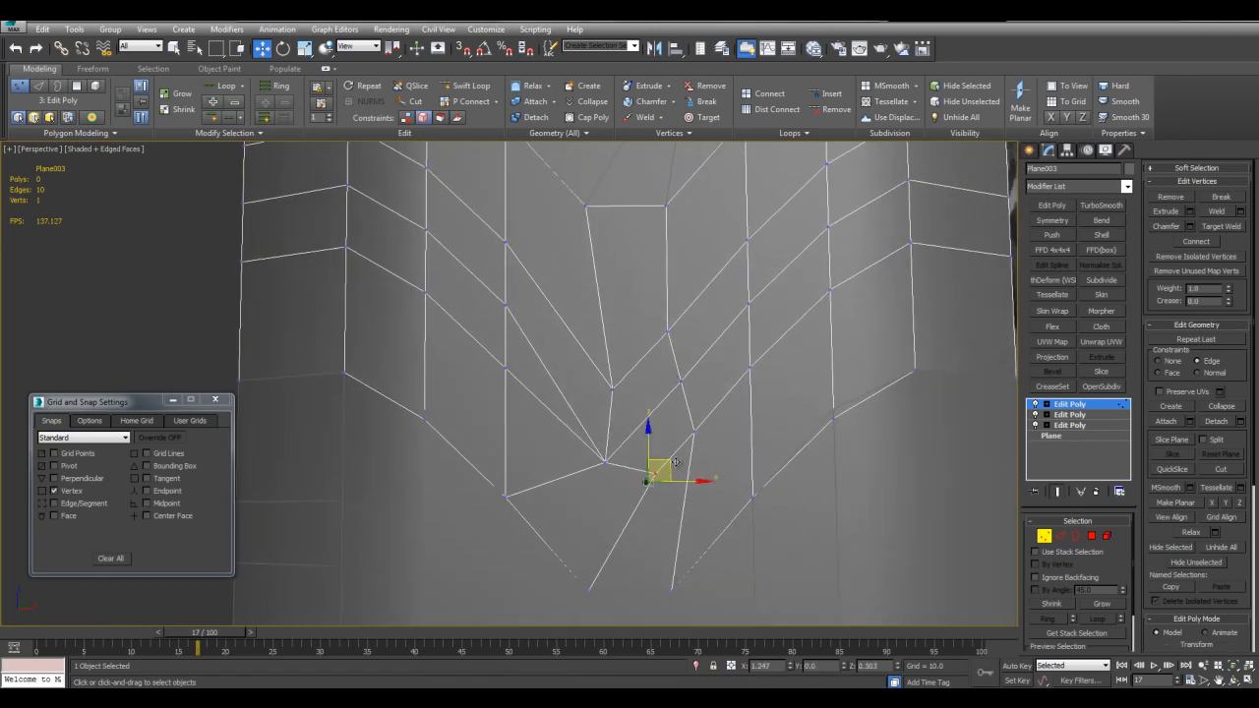
left_click_drag(674, 462, 625, 448)
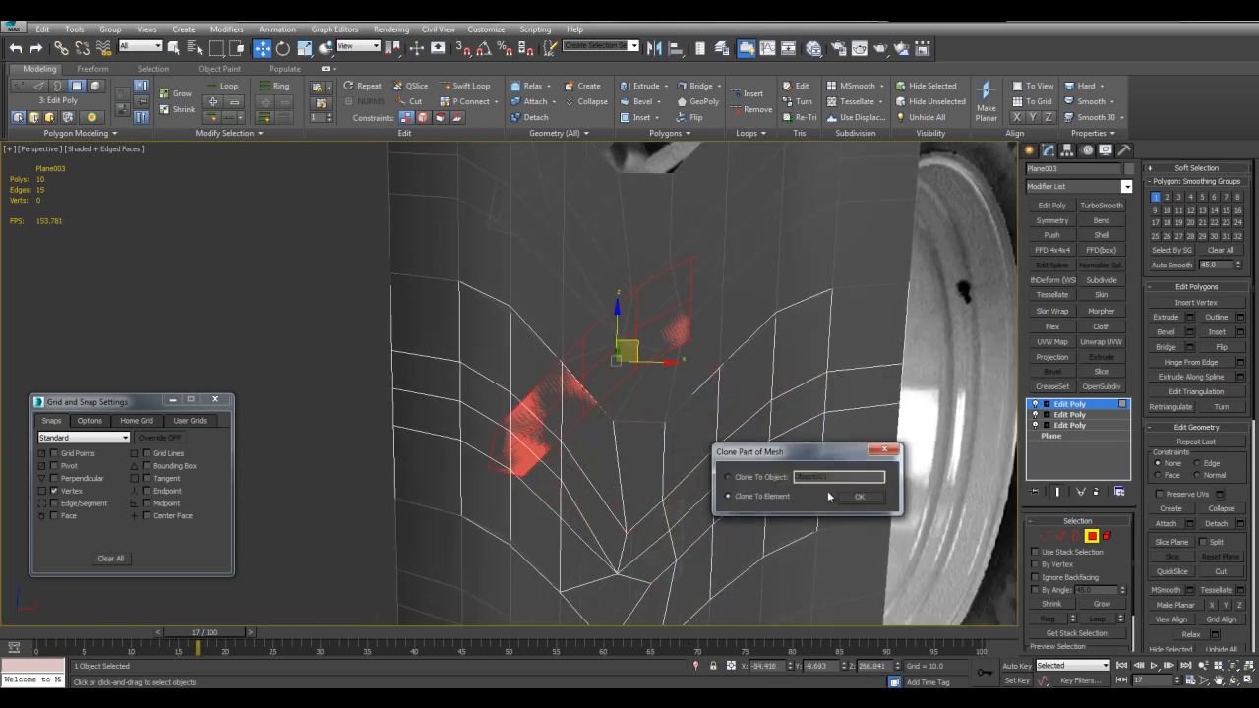
Step: Clone the selected faces to a new element and select a vertex on the copy
left_click(858, 496)
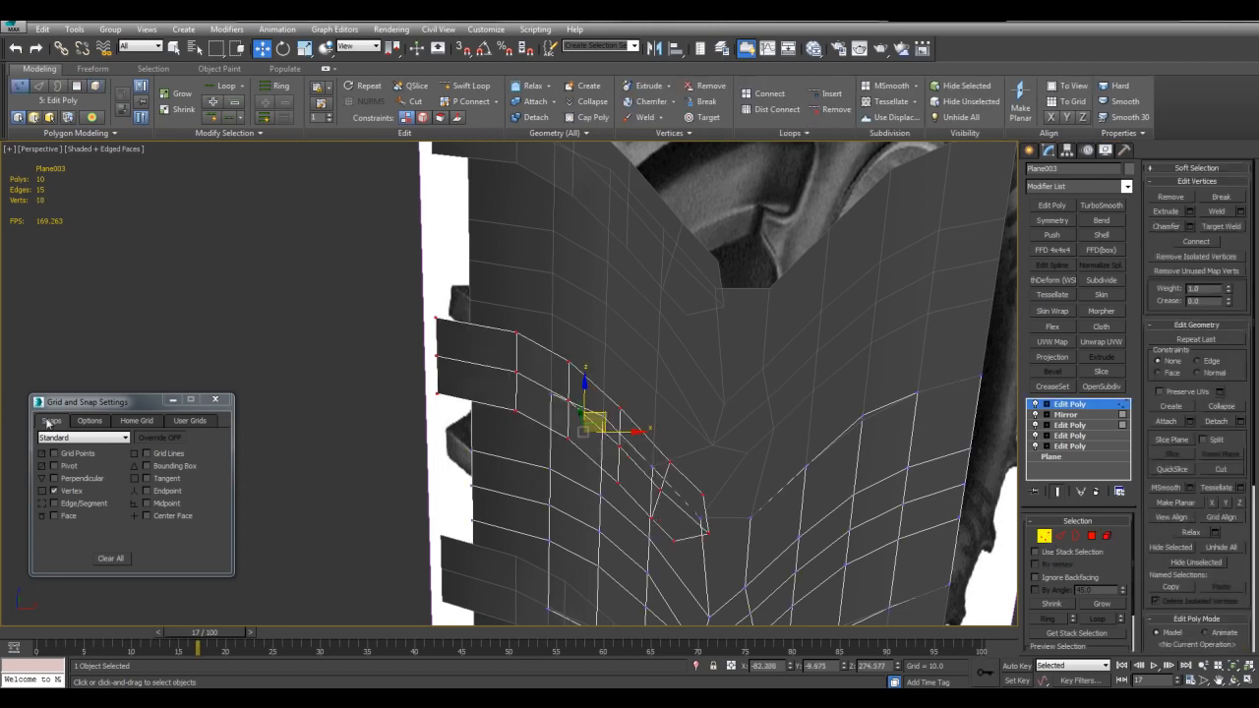
left_click(89, 421)
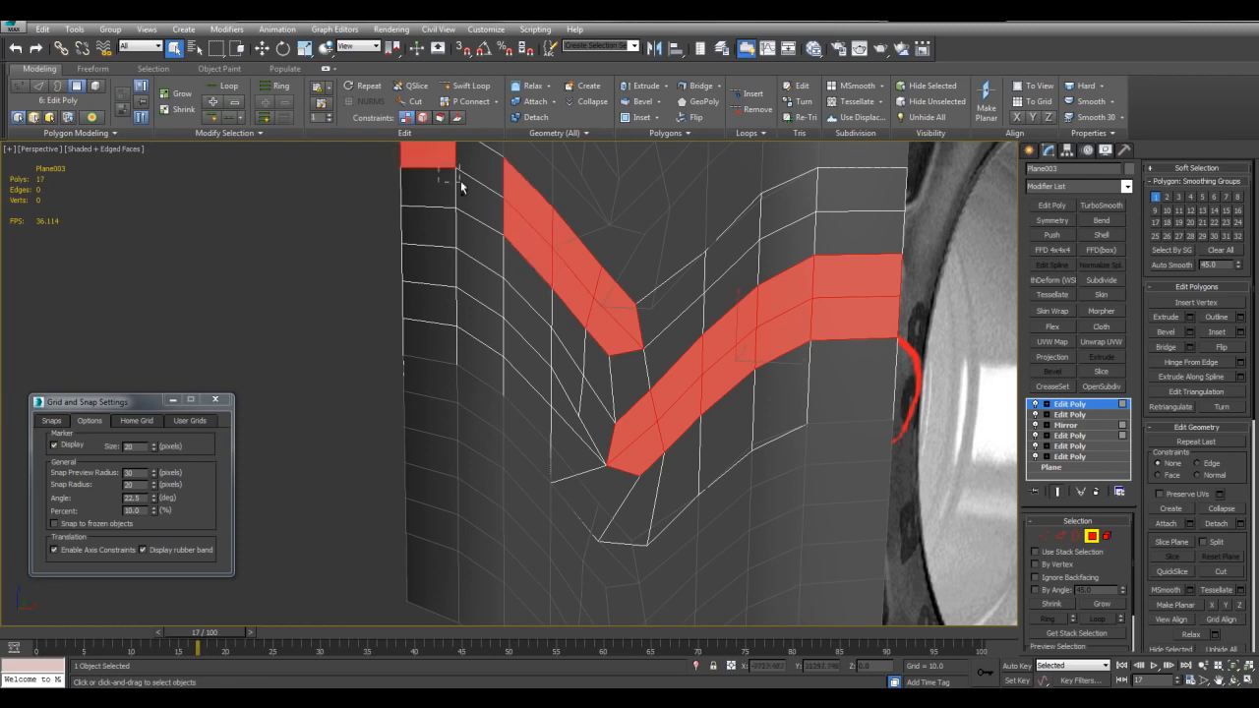
Step: Select the faces along Plane003's chevron lug bands
left_click(661, 101)
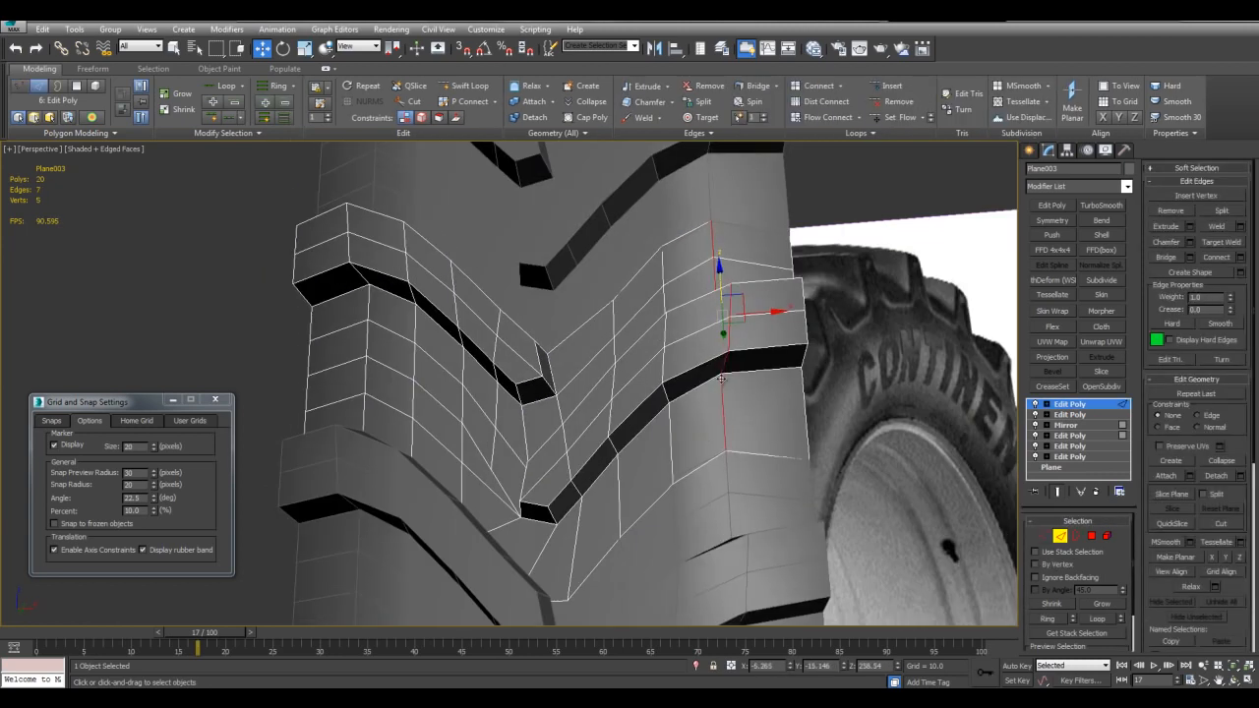
Step: Move the selected lug edges into their angled positions
left_click_drag(723, 315, 605, 482)
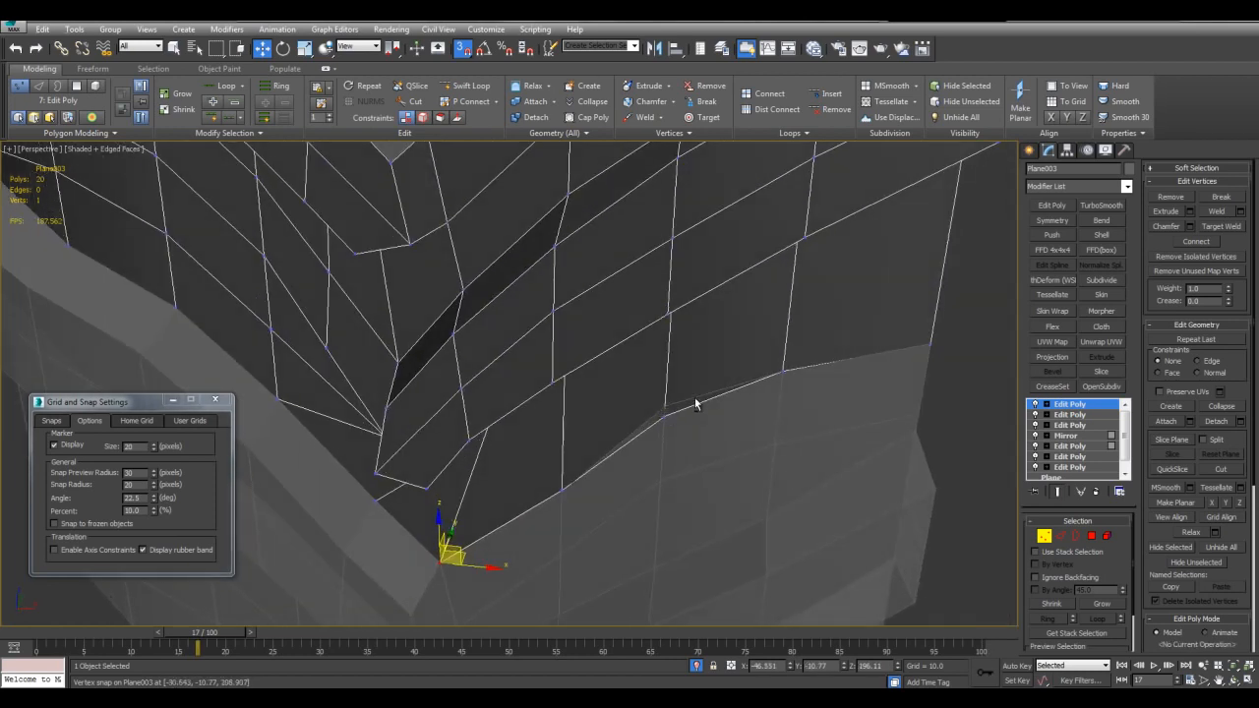
Step: Snap two vertices at the lug base onto their neighbouring vertices
left_click_drag(448, 551, 674, 393)
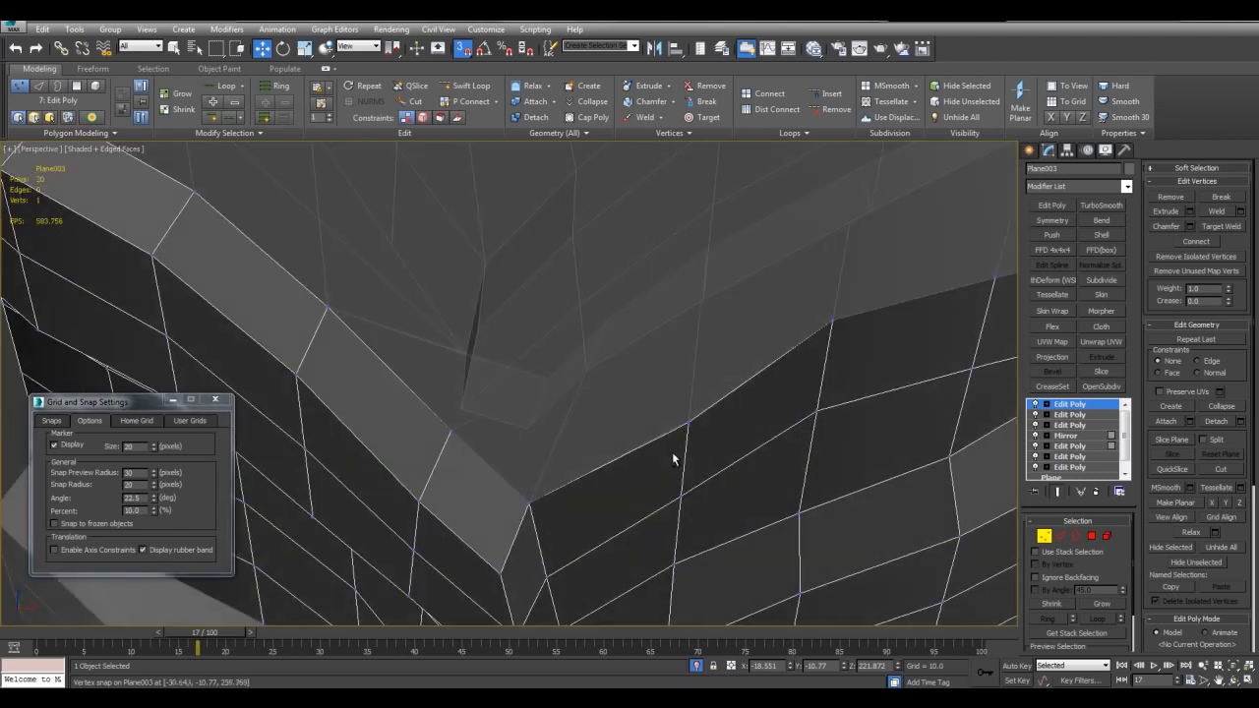
left_click_drag(674, 459, 580, 436)
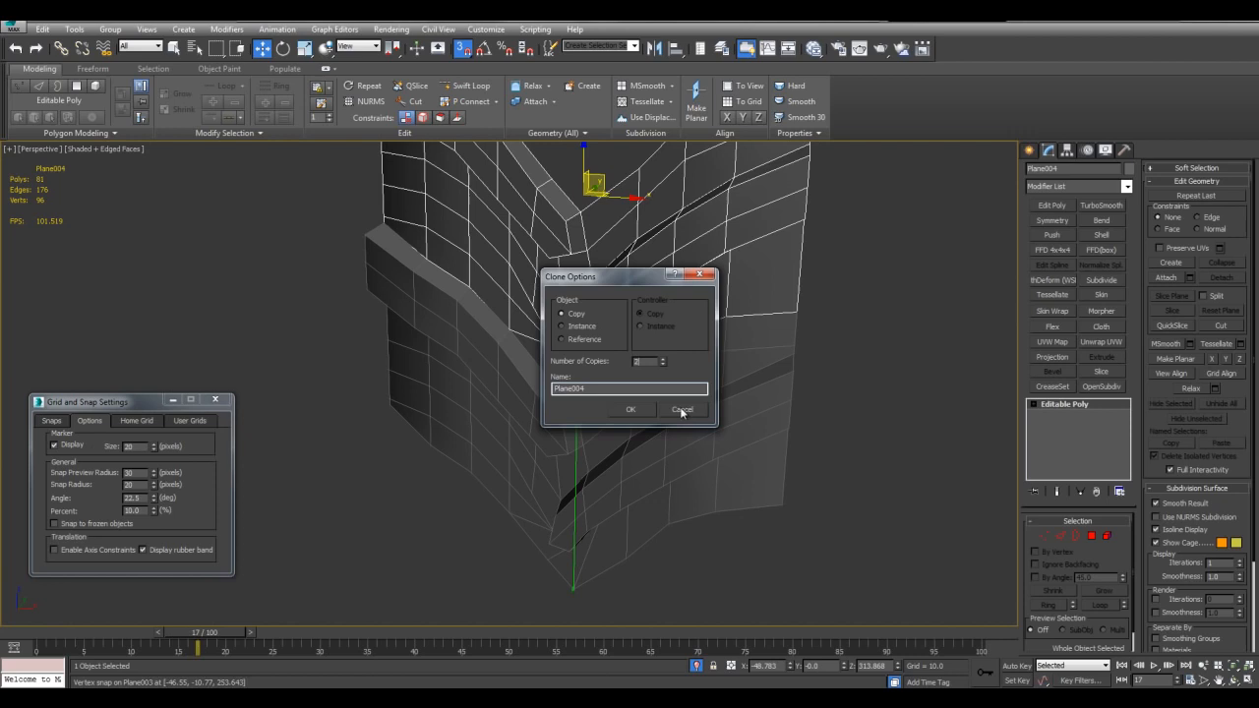
Step: Finish cloning the tread section and bring up the Attach List
left_click(683, 409)
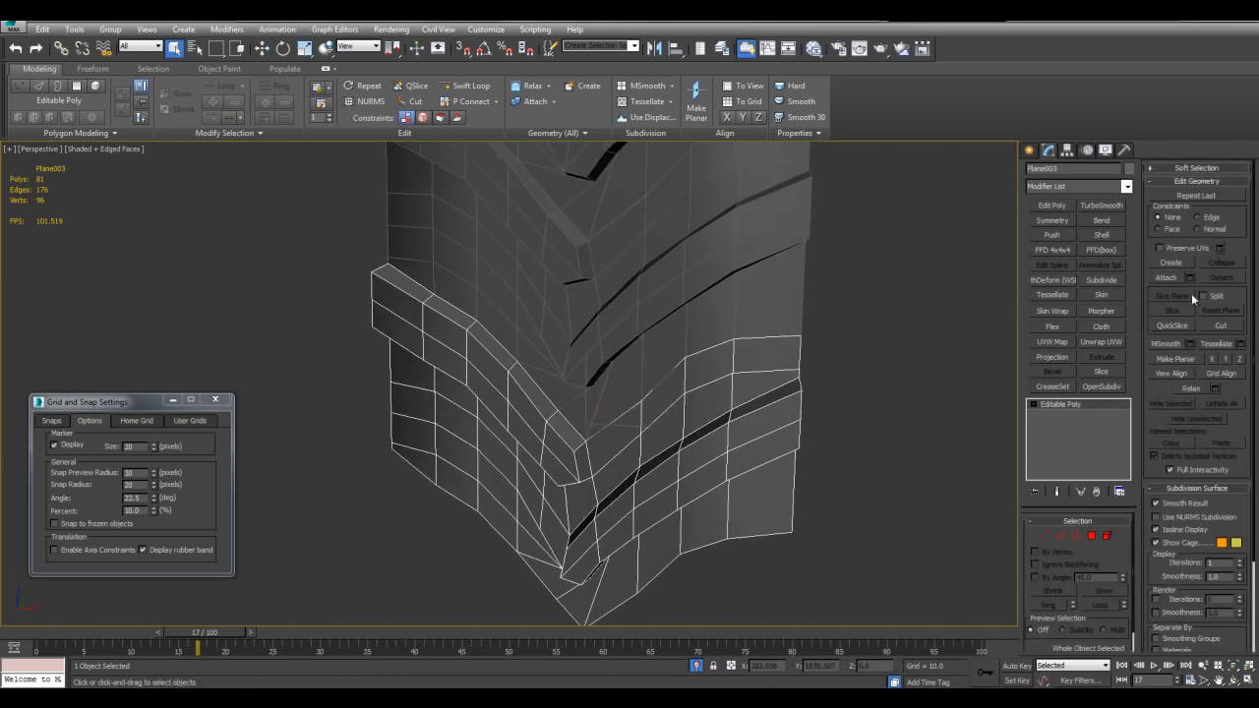
left_click(1166, 277)
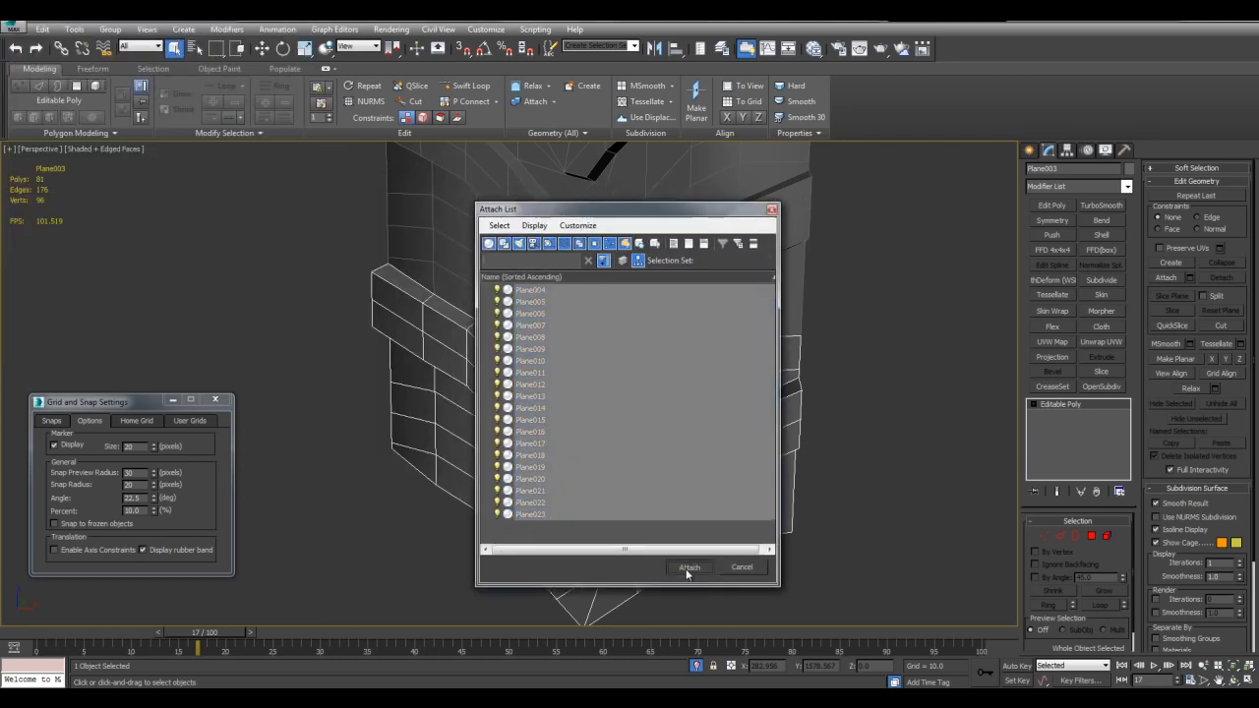
Step: Attach the copied Plane tread pieces into Plane003 and weld the seam vertices
left_click(689, 568)
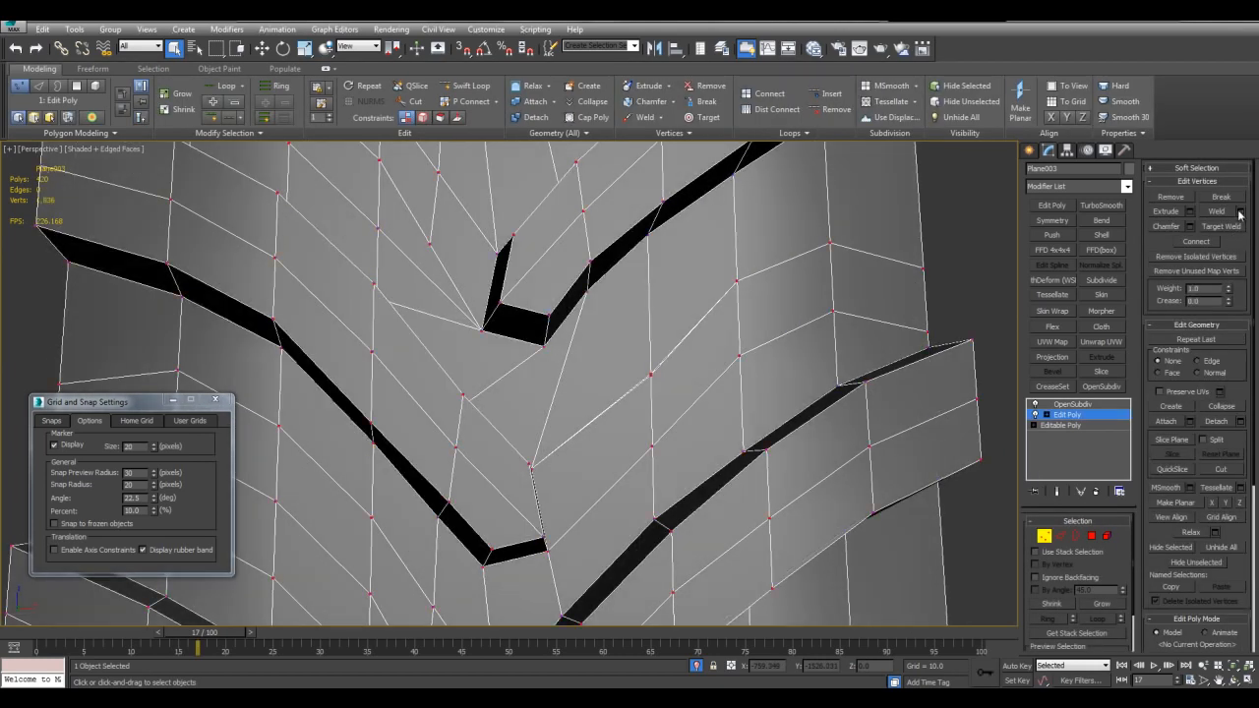
left_click(1241, 210)
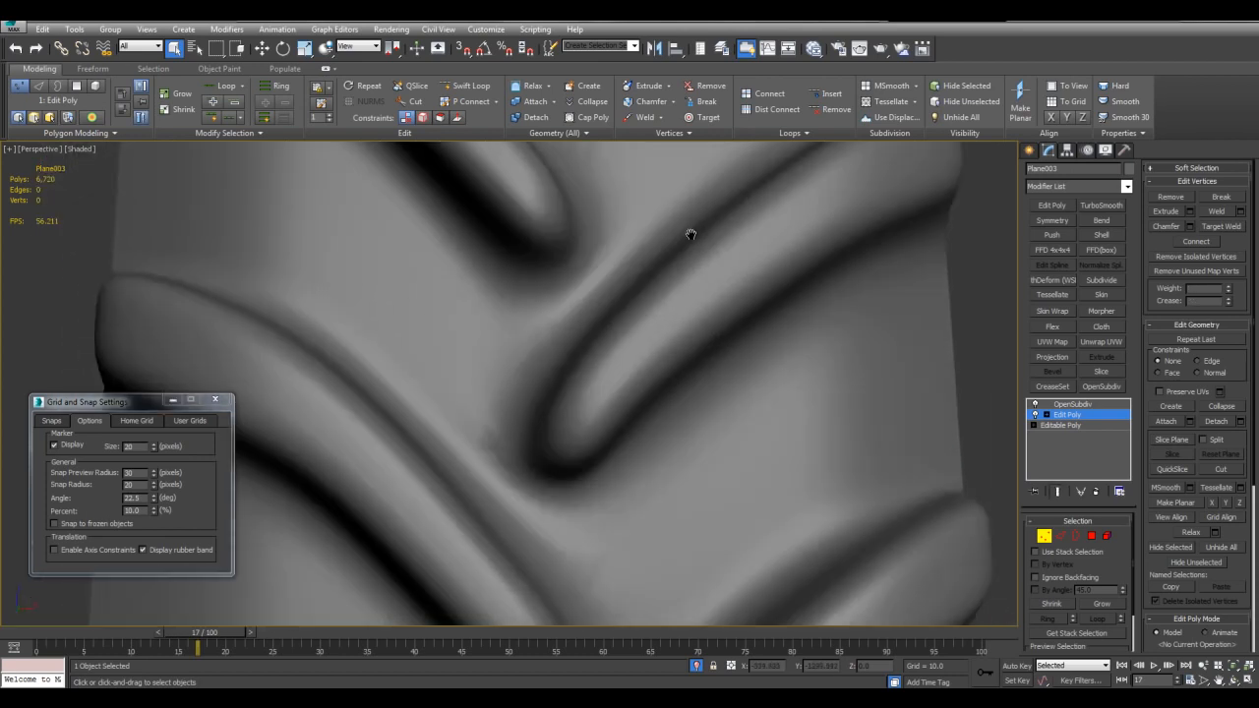
key("f4")
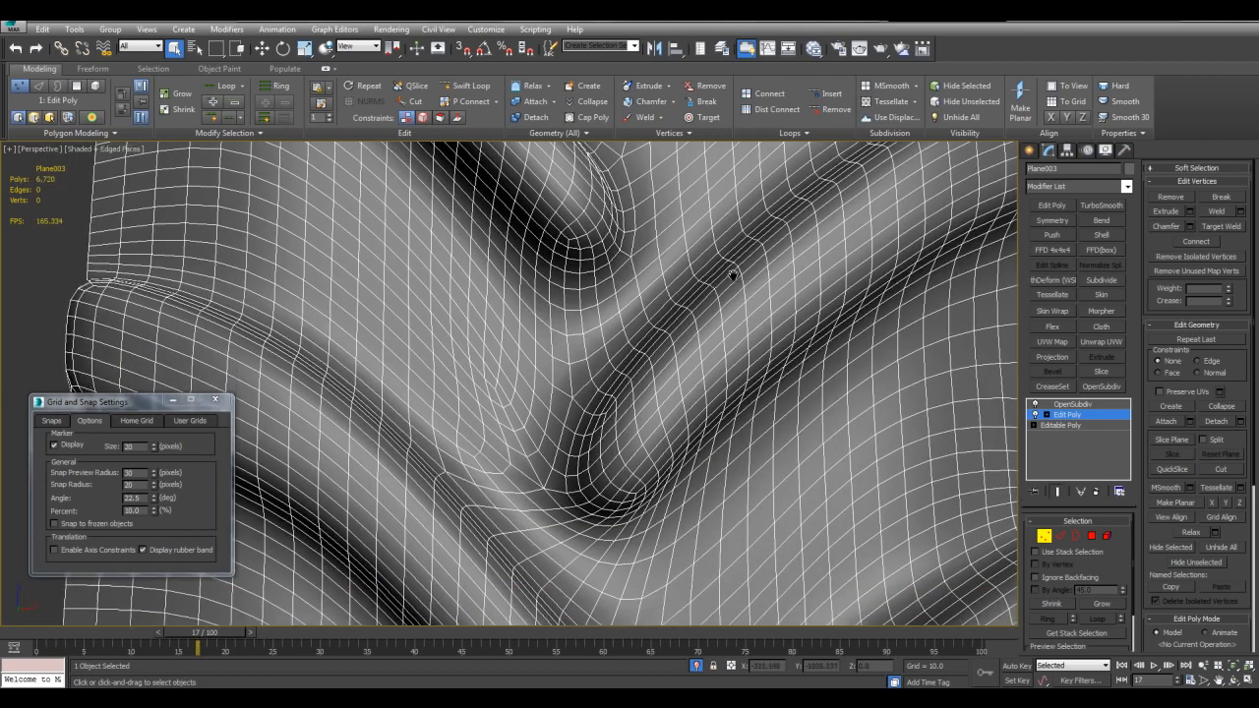
key("F4")
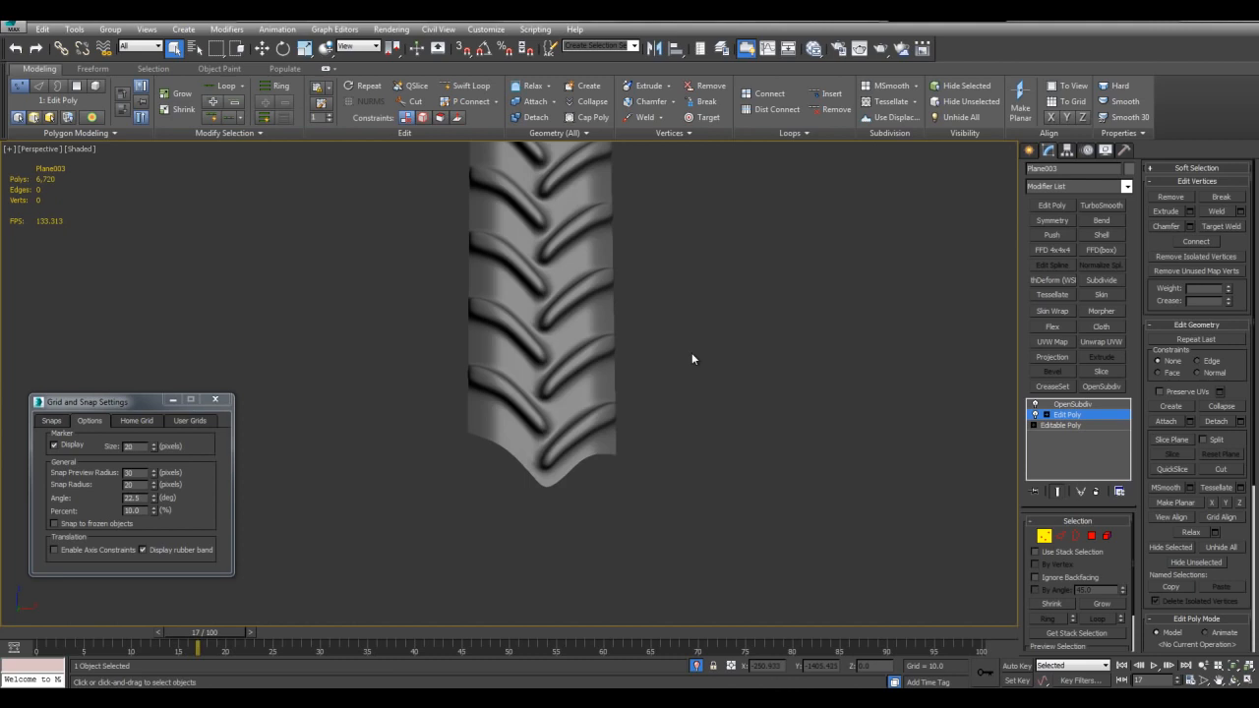
left_click(1061, 425)
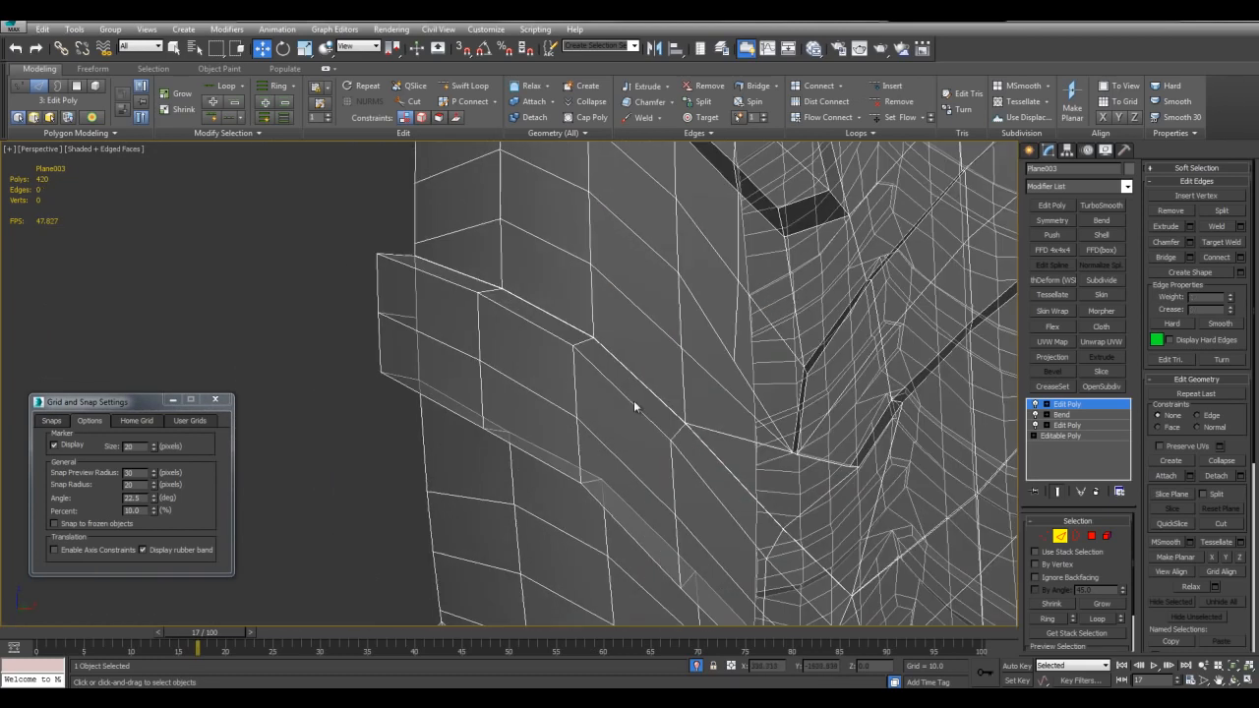
Step: Select and weld the seam vertices where the bent tread strip's ends meet
left_click_drag(634, 407, 558, 366)
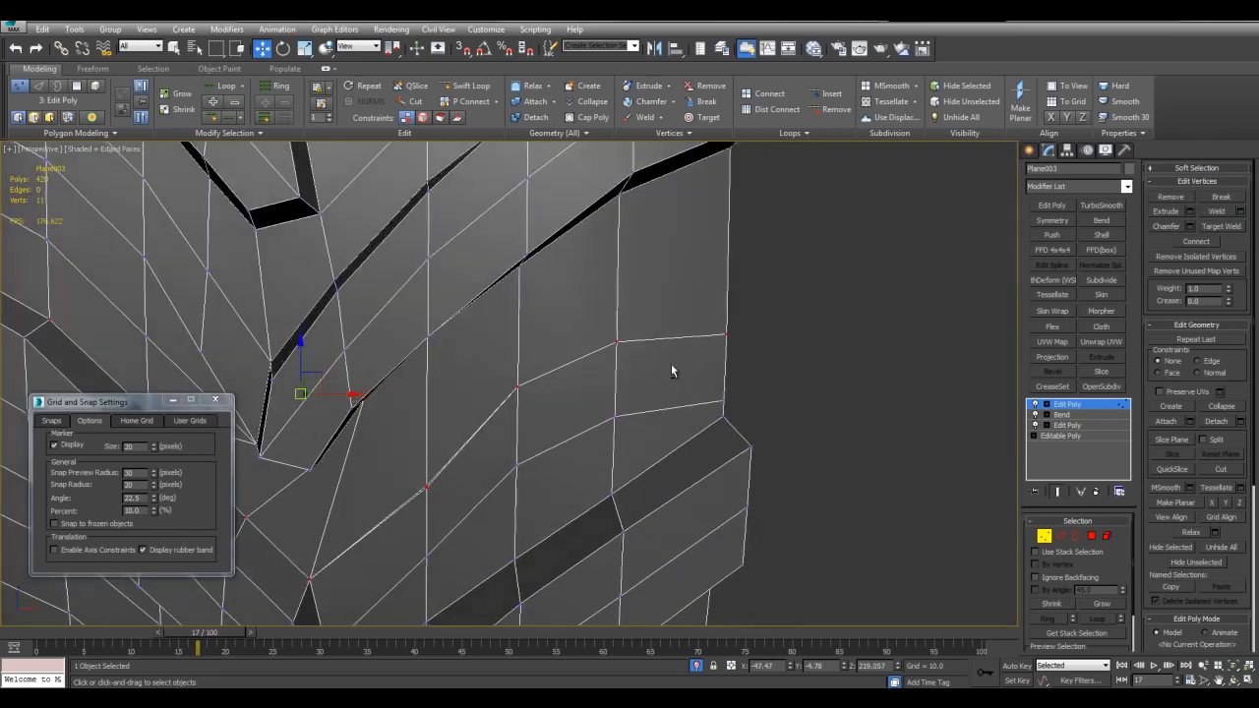
left_click(657, 117)
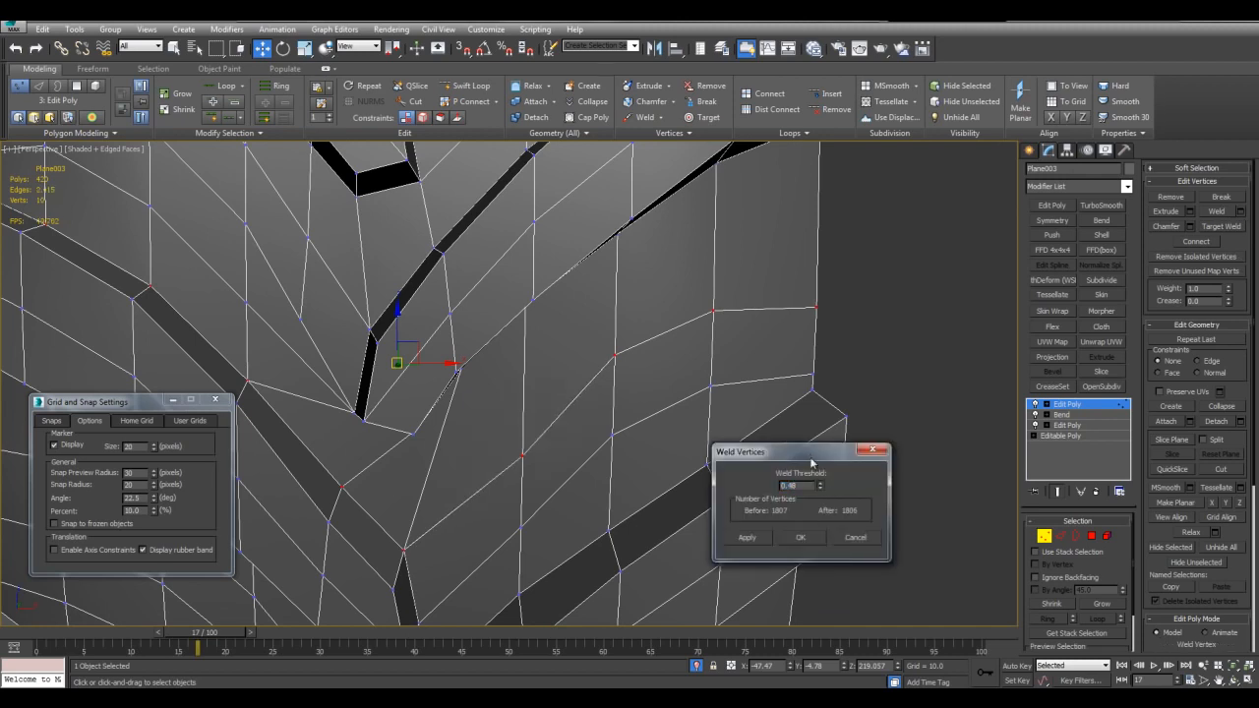
left_click(801, 537)
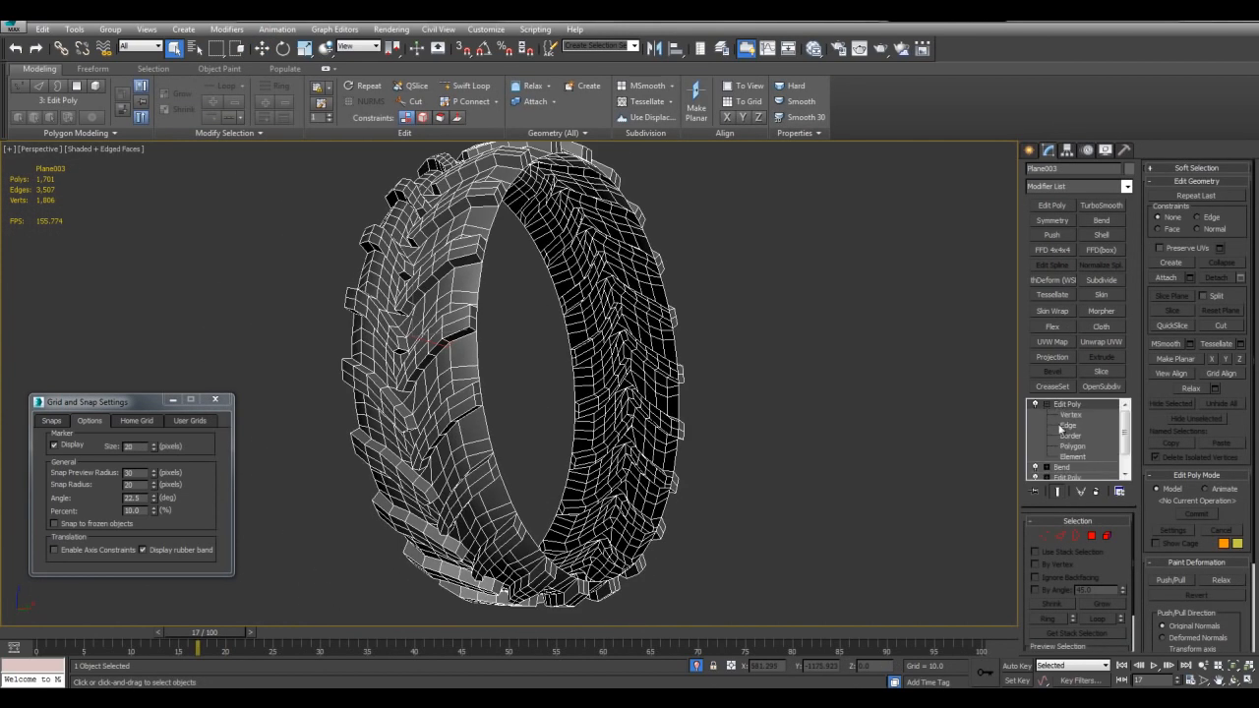
Step: Marquee-select the tire ring's inner rim vertices at Vertex sub-object level
left_click(1071, 435)
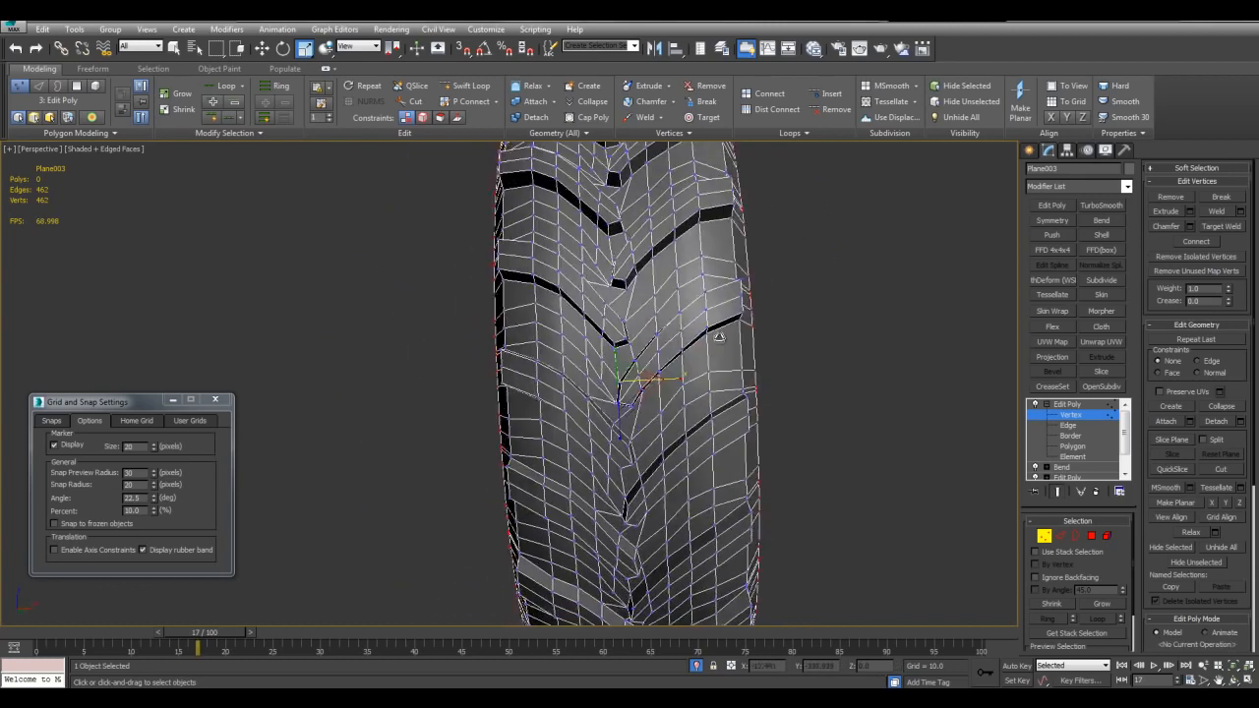
left_click_drag(688, 393, 610, 423)
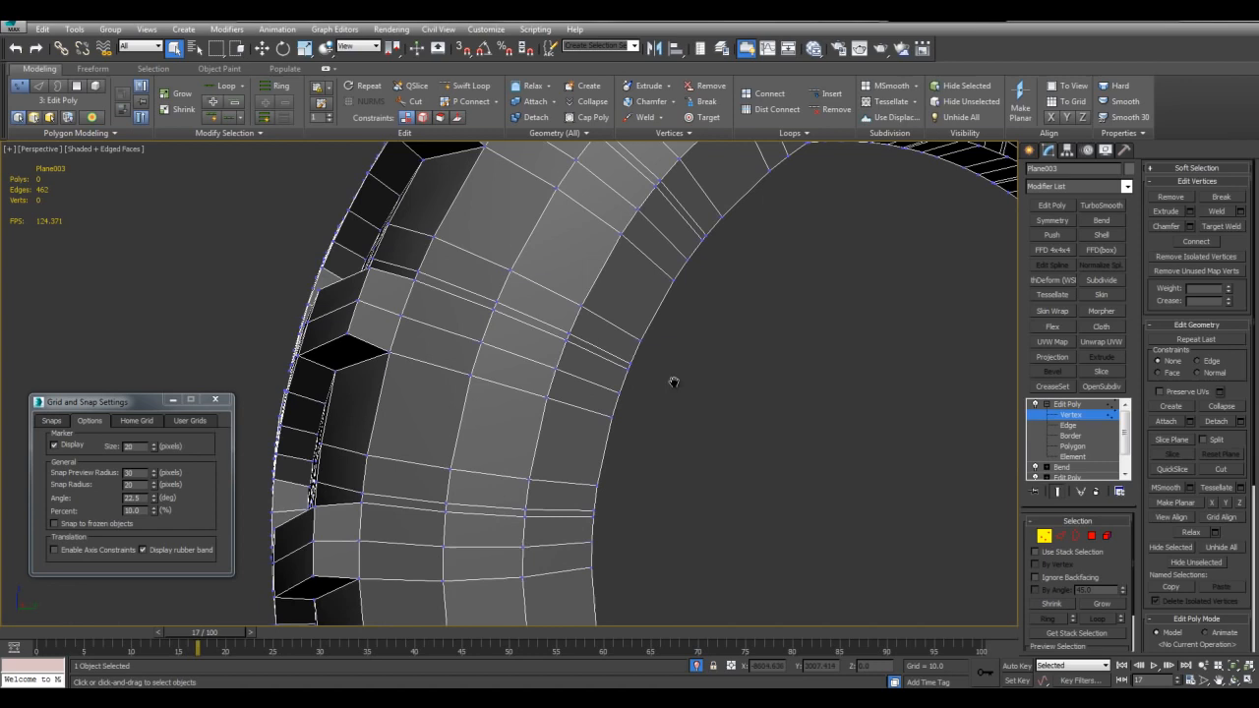
Step: Collapse Plane003's modifier stack into a single editable poly
left_click(1069, 425)
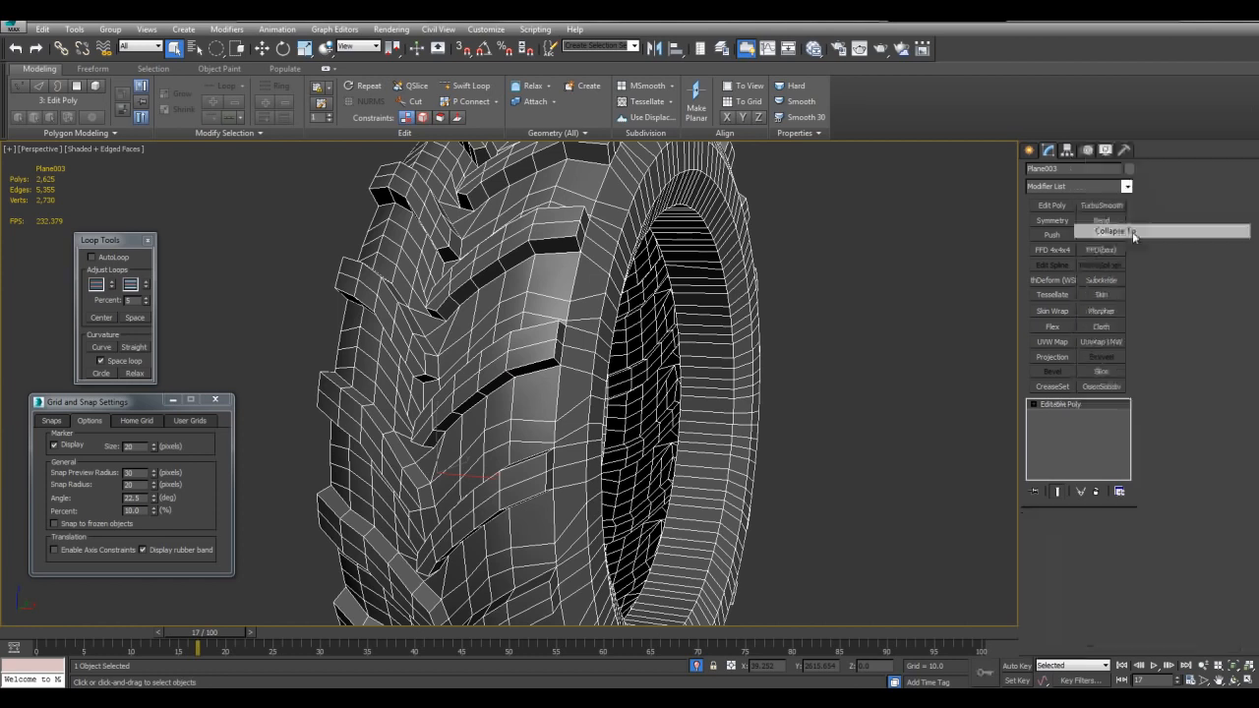
left_click(1108, 230)
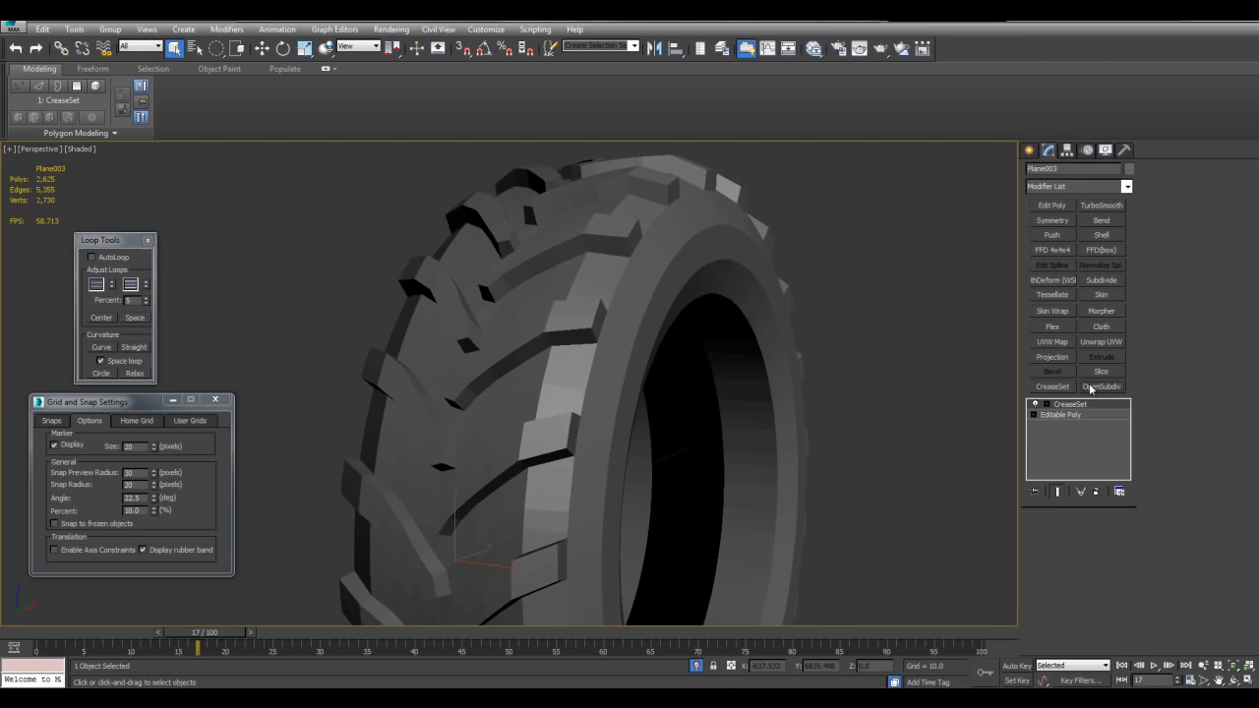
Step: Add OpenSubdiv at 2 iterations over CreaseSet, then reopen the Editable Poly base
left_click(1100, 386)
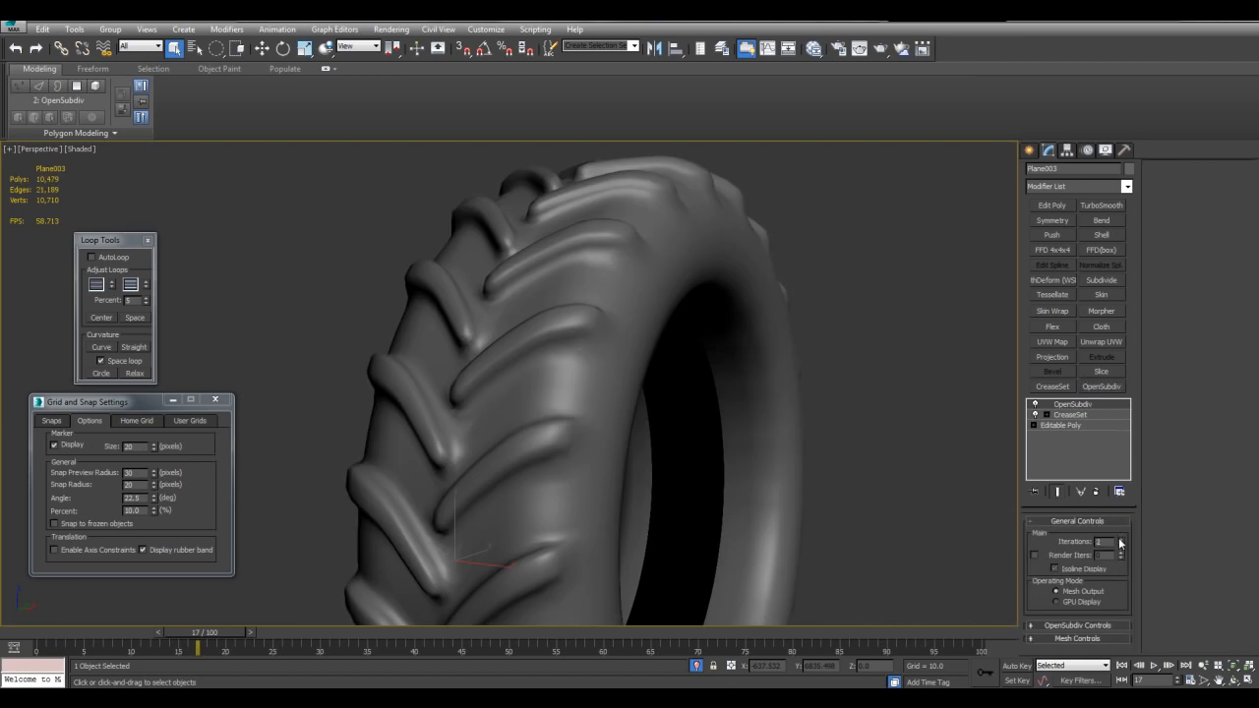
left_click(1120, 538)
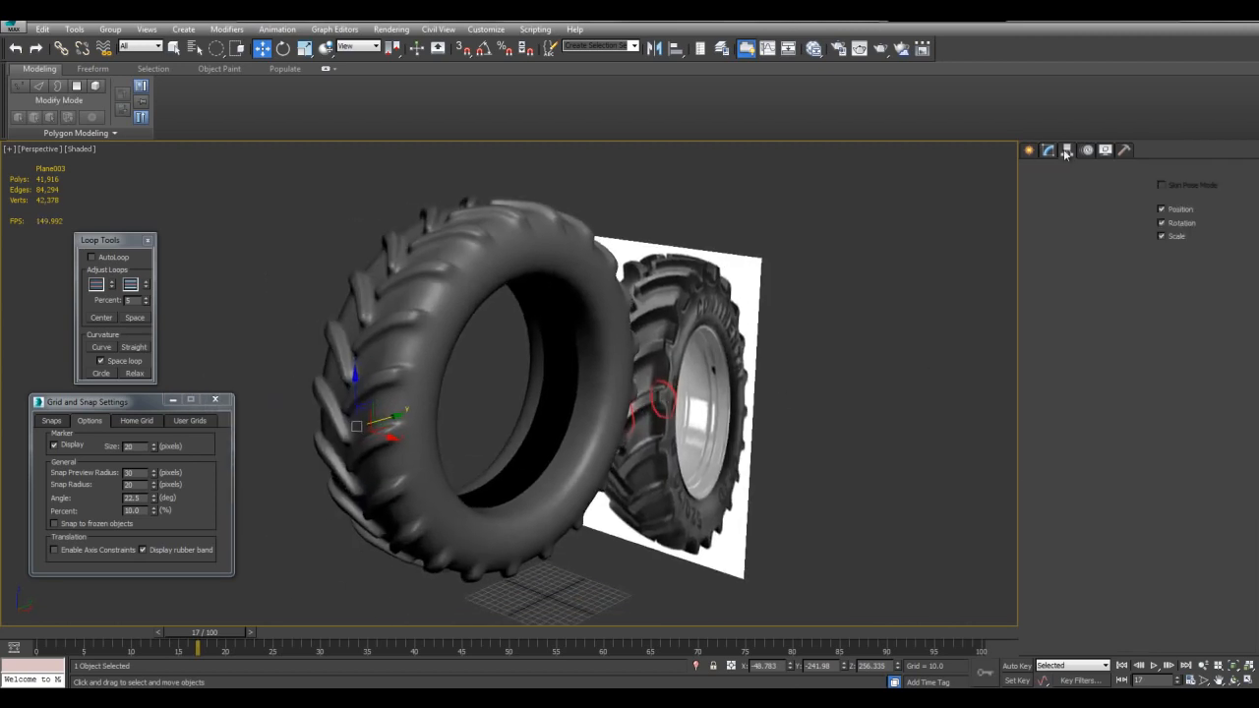
left_click(1048, 150)
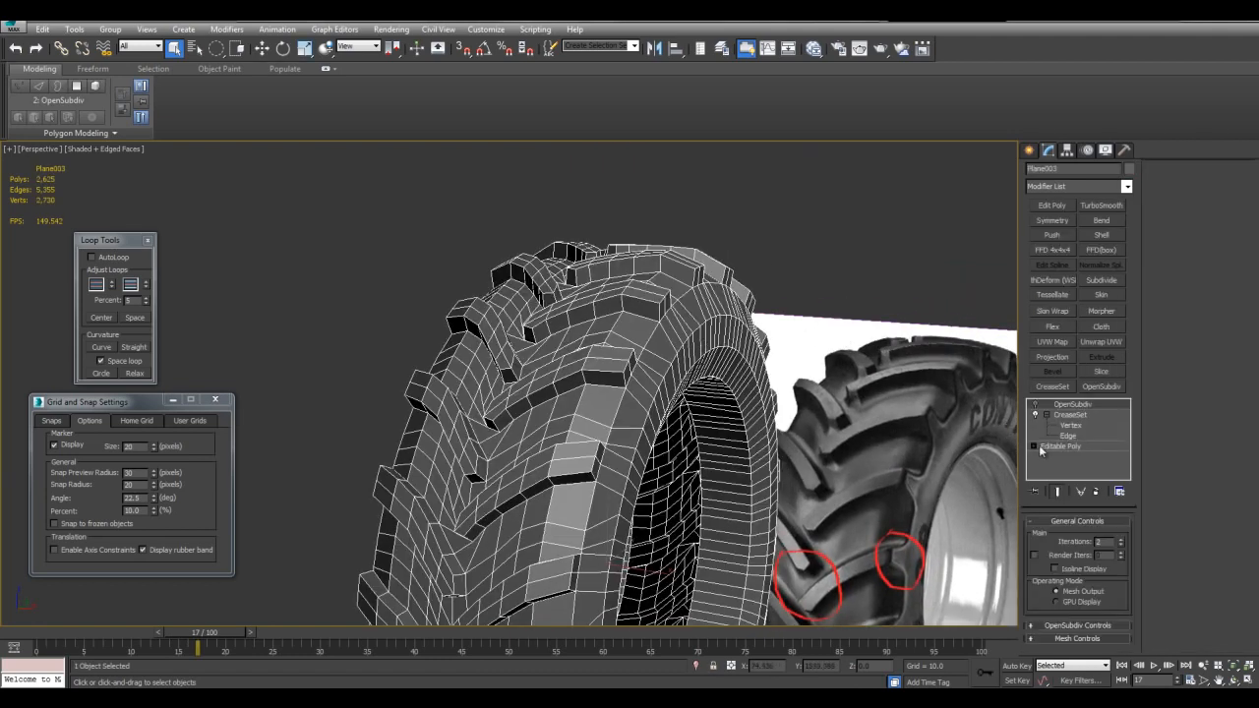
left_click(1060, 446)
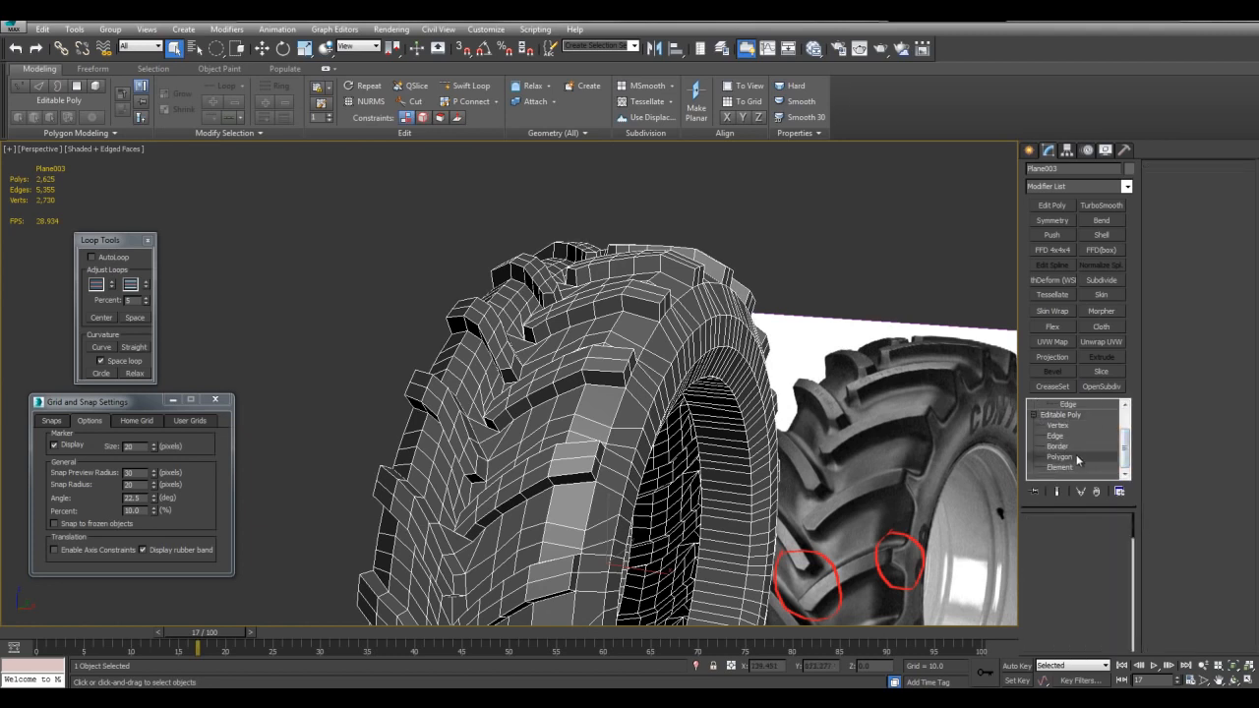
Step: Select the tire's lug and sidewall polygons, then return to the lug border edges
left_click(1061, 466)
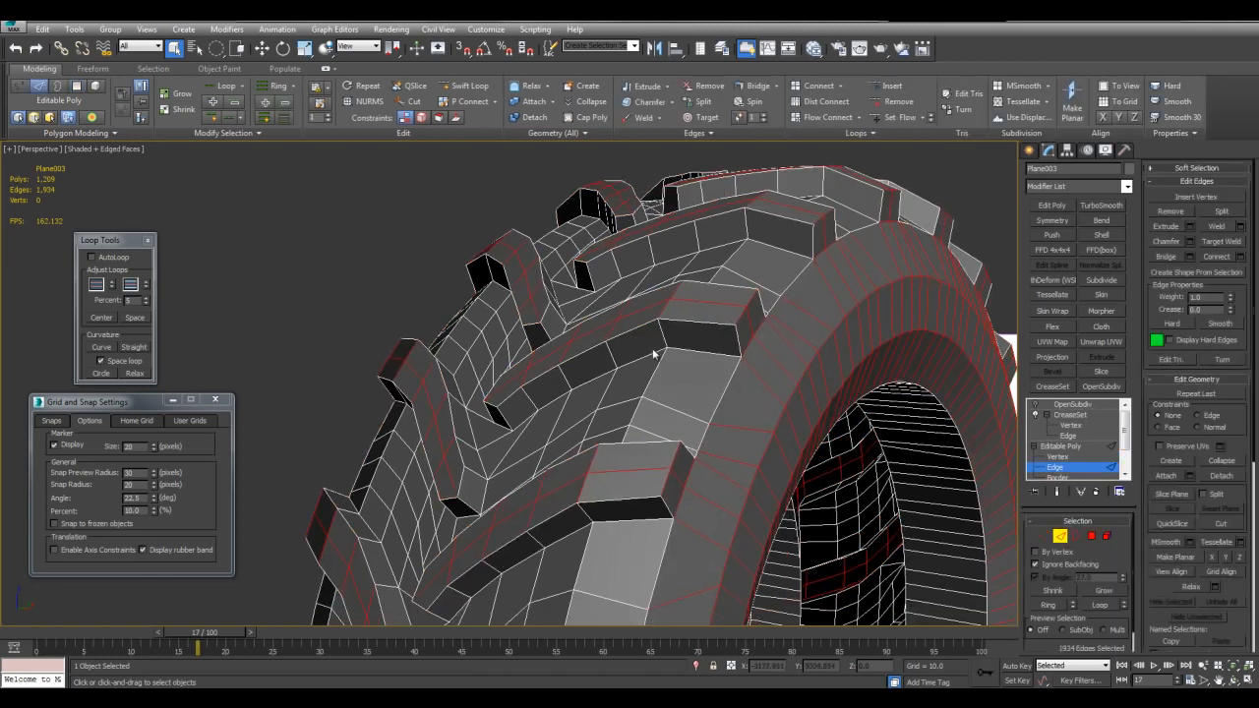
left_click(1058, 466)
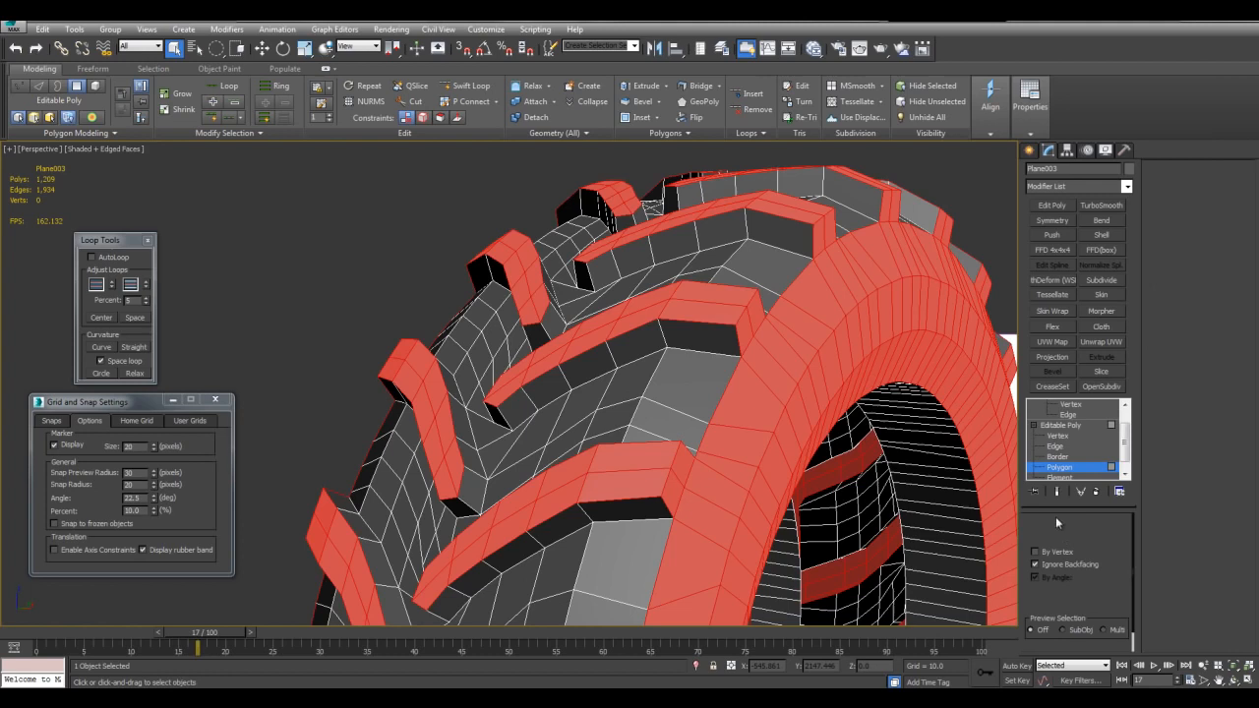
left_click(1057, 467)
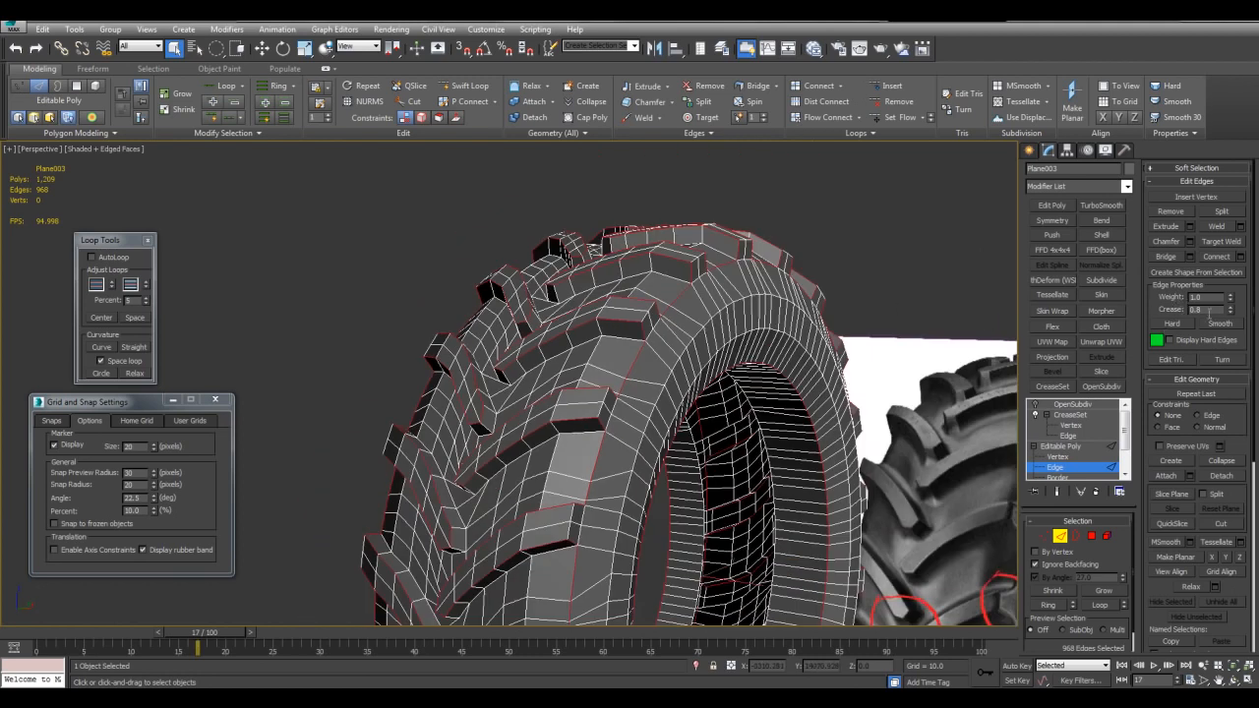
mouse_move(1075, 311)
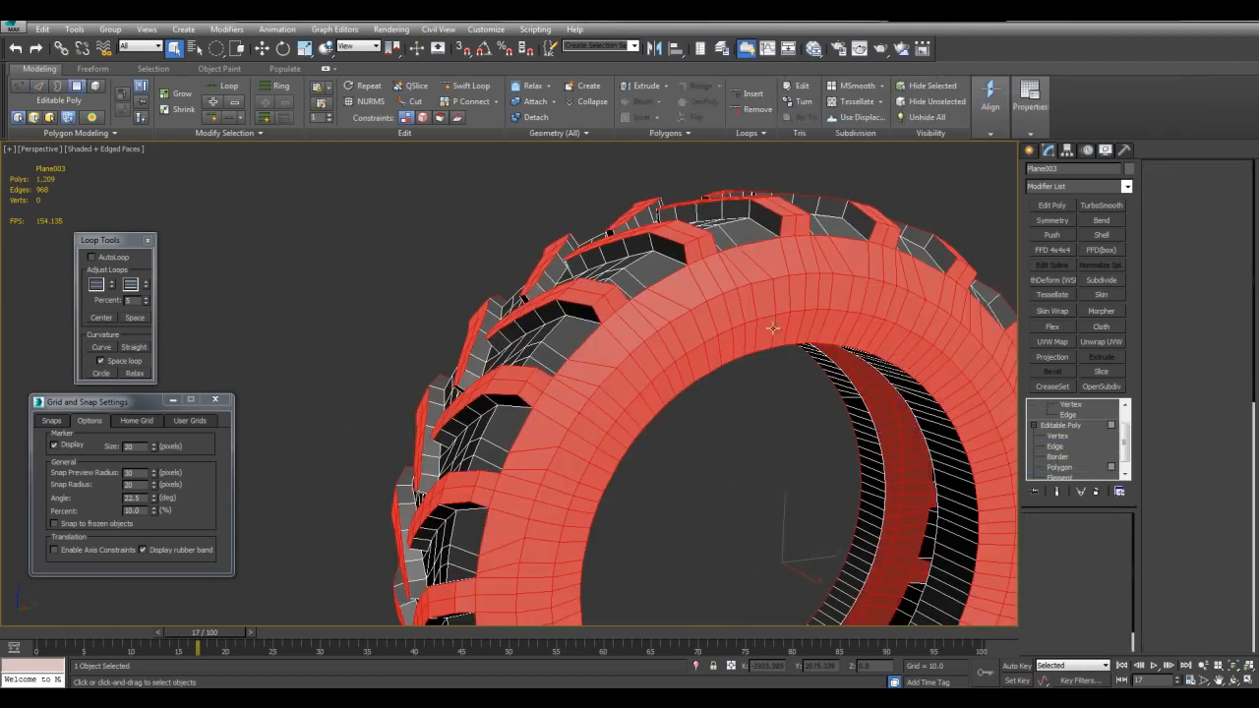
Step: Reselect all 1,209 tire polygons after briefly clearing the selection
left_click(1058, 466)
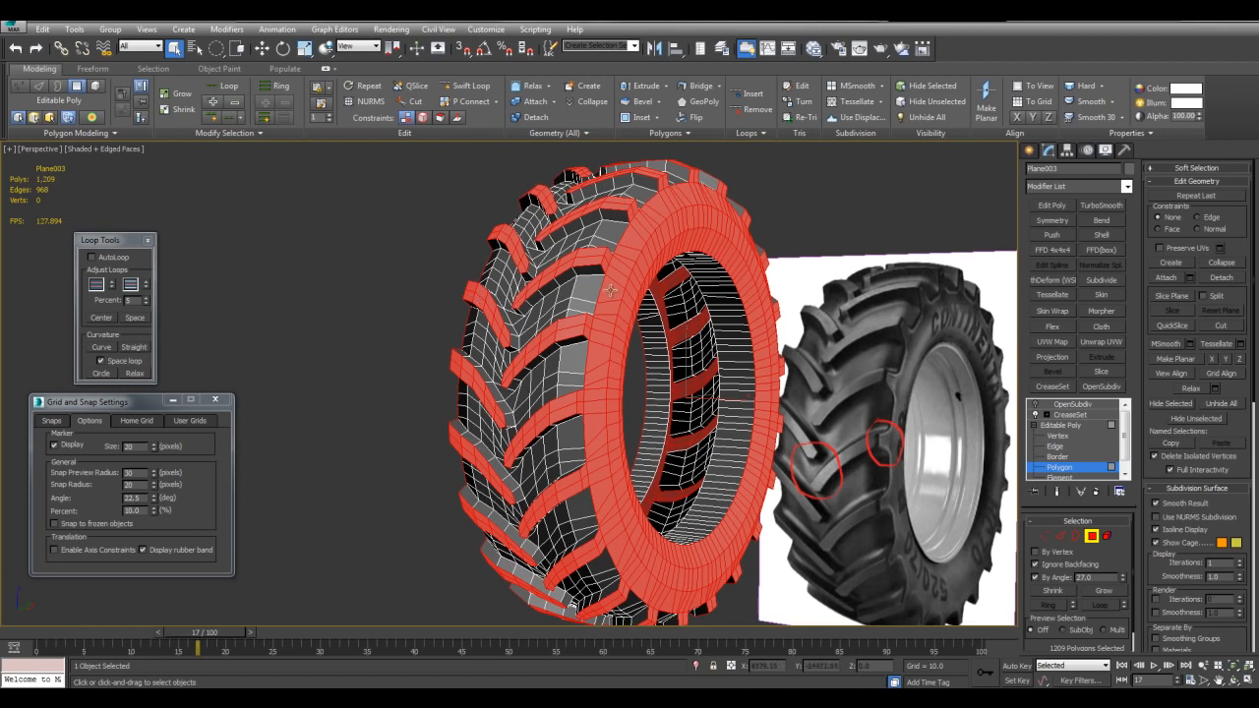
left_click_drag(610, 295, 718, 413)
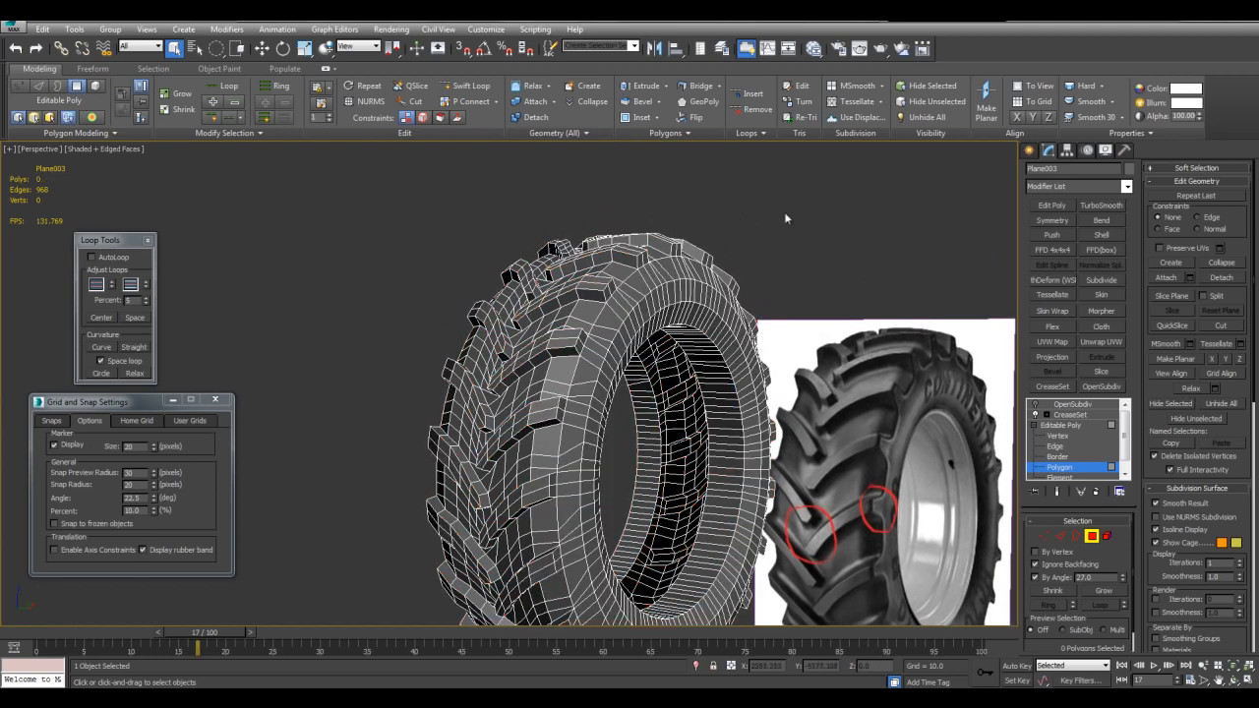
left_click(601, 47)
type("1")
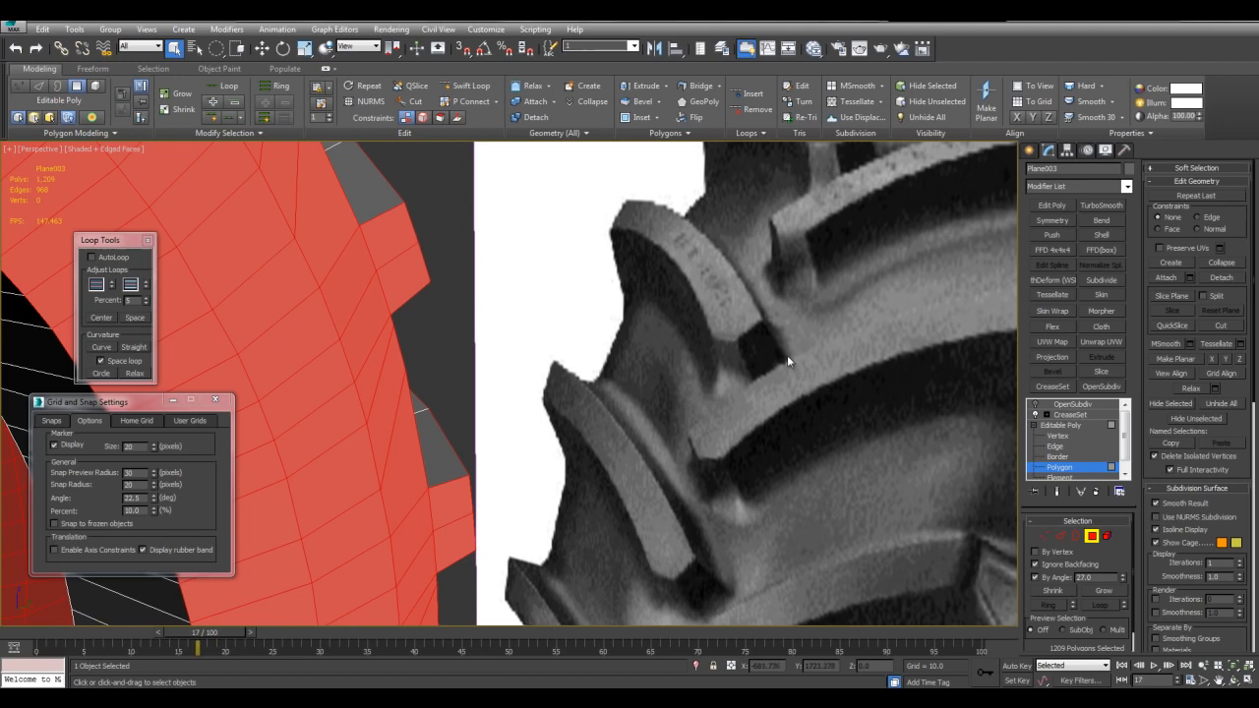
mouse_move(804, 238)
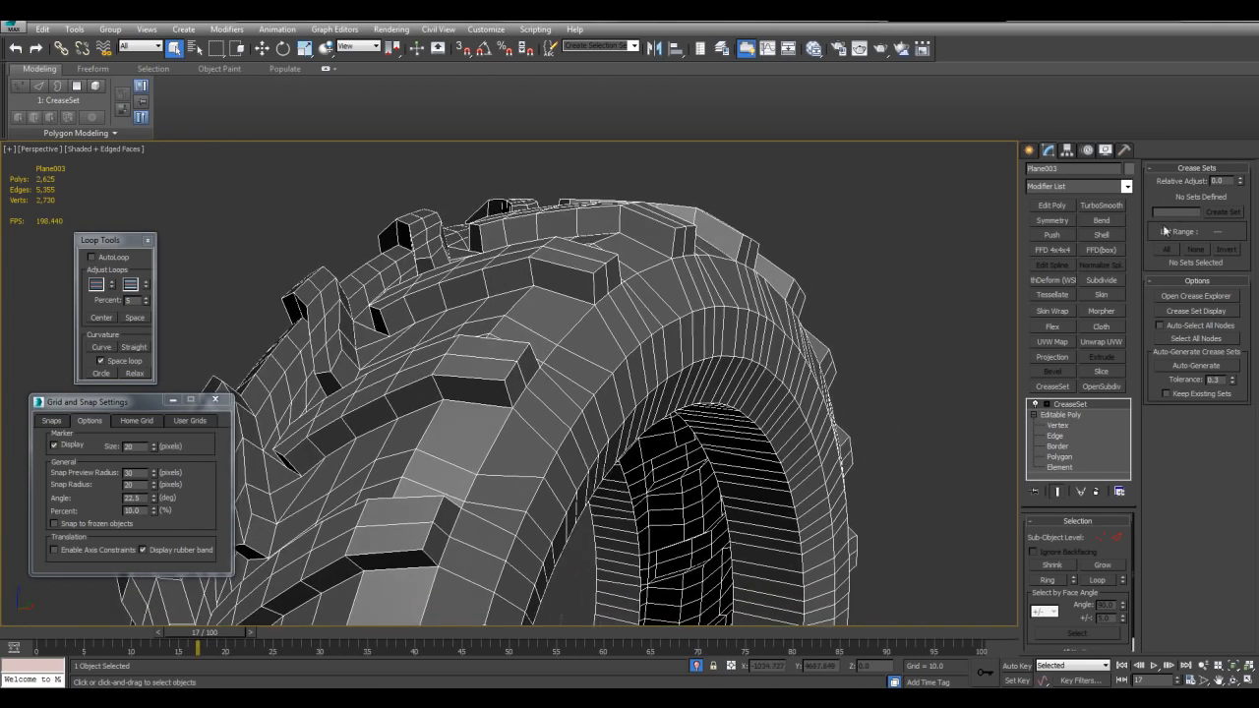
Step: Auto-generate three crease sets with Keep Existing Sets enabled, confirming with Yes
left_click(1166, 393)
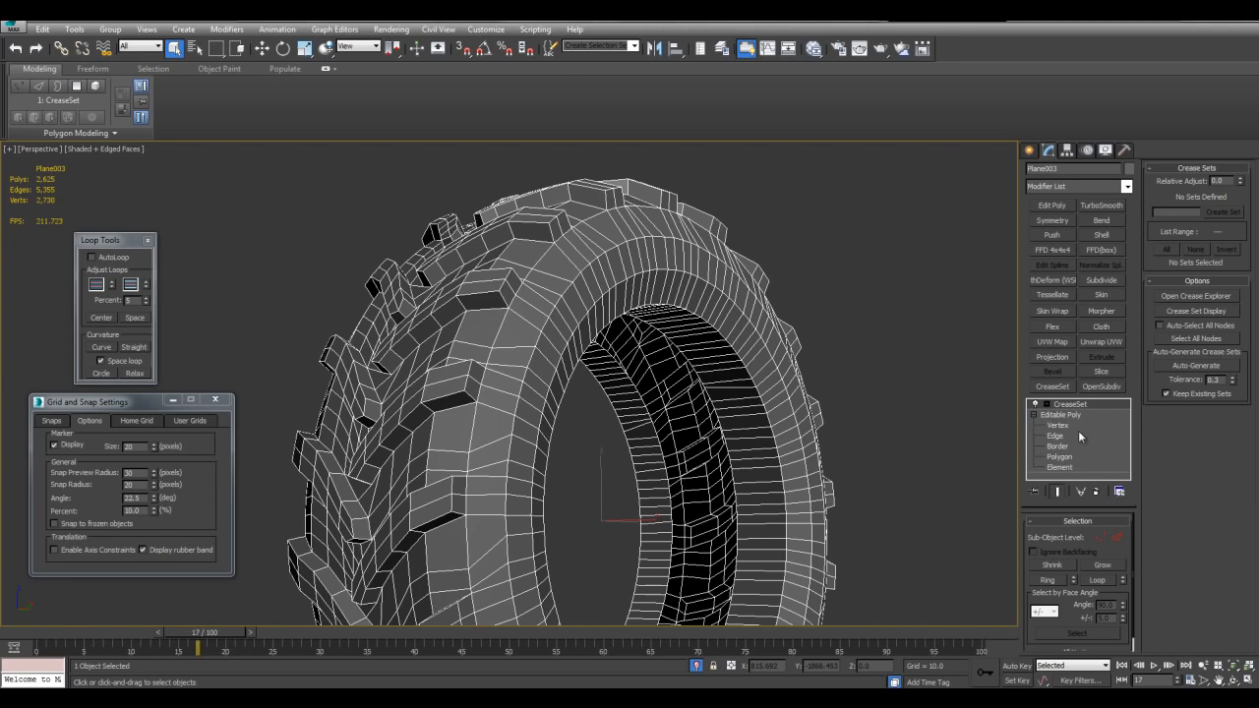
mouse_move(1187, 335)
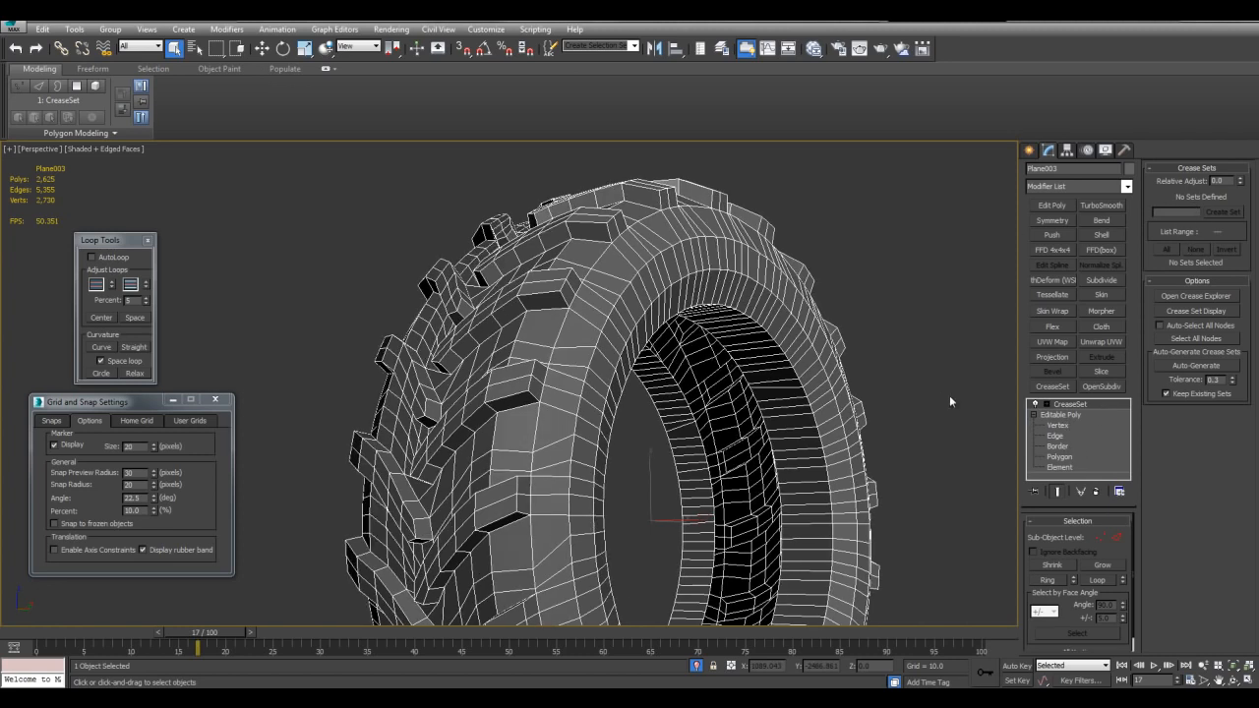
left_click(1196, 365)
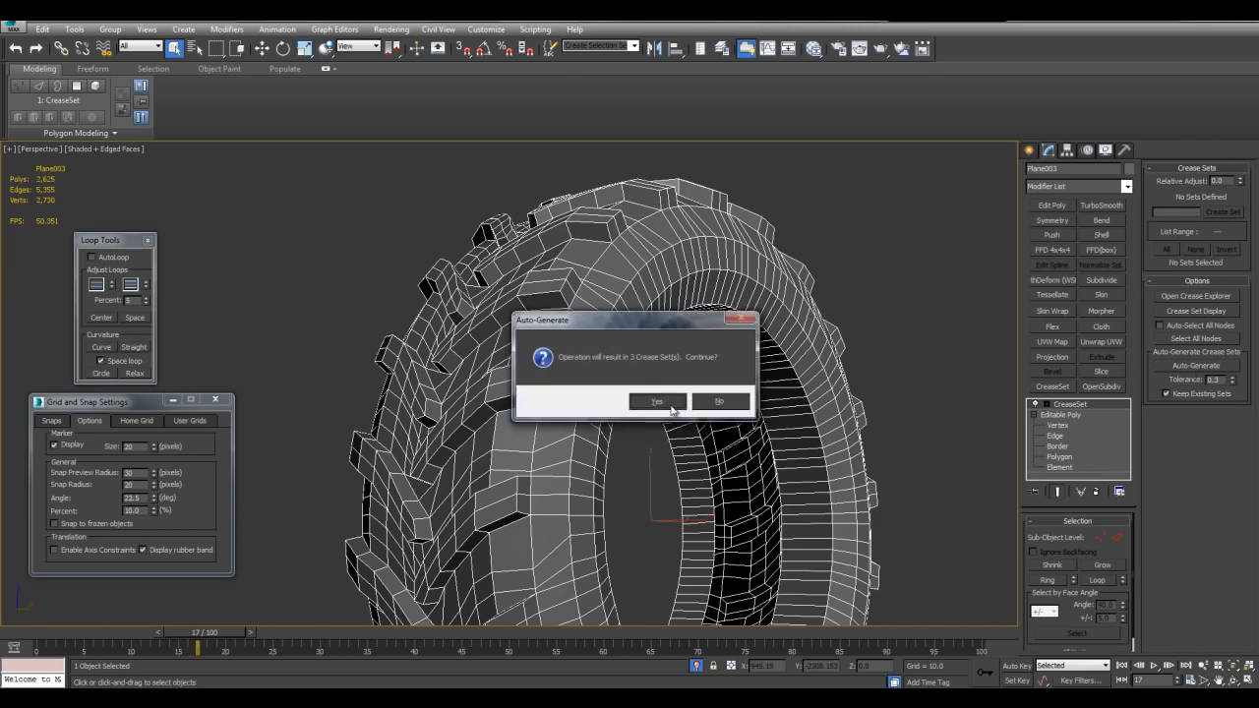
left_click(656, 402)
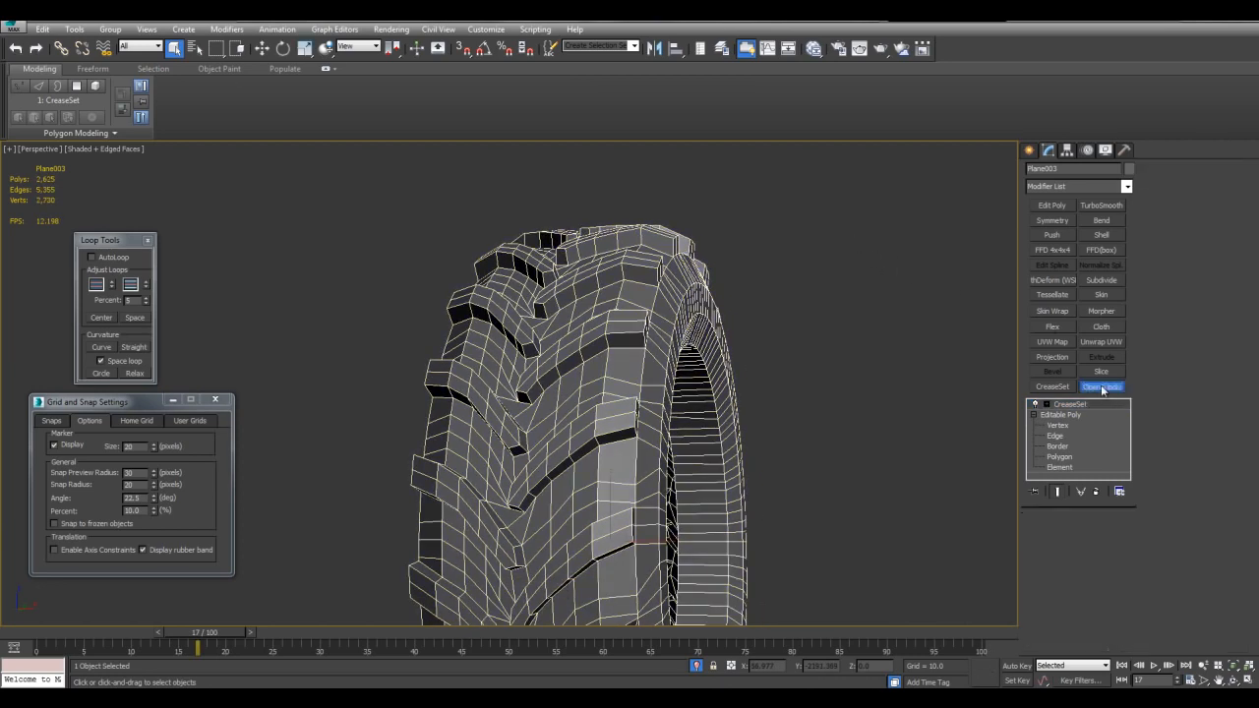
Step: Add OpenSubdiv above CreaseSet and open the first edge set's options
left_click(1101, 386)
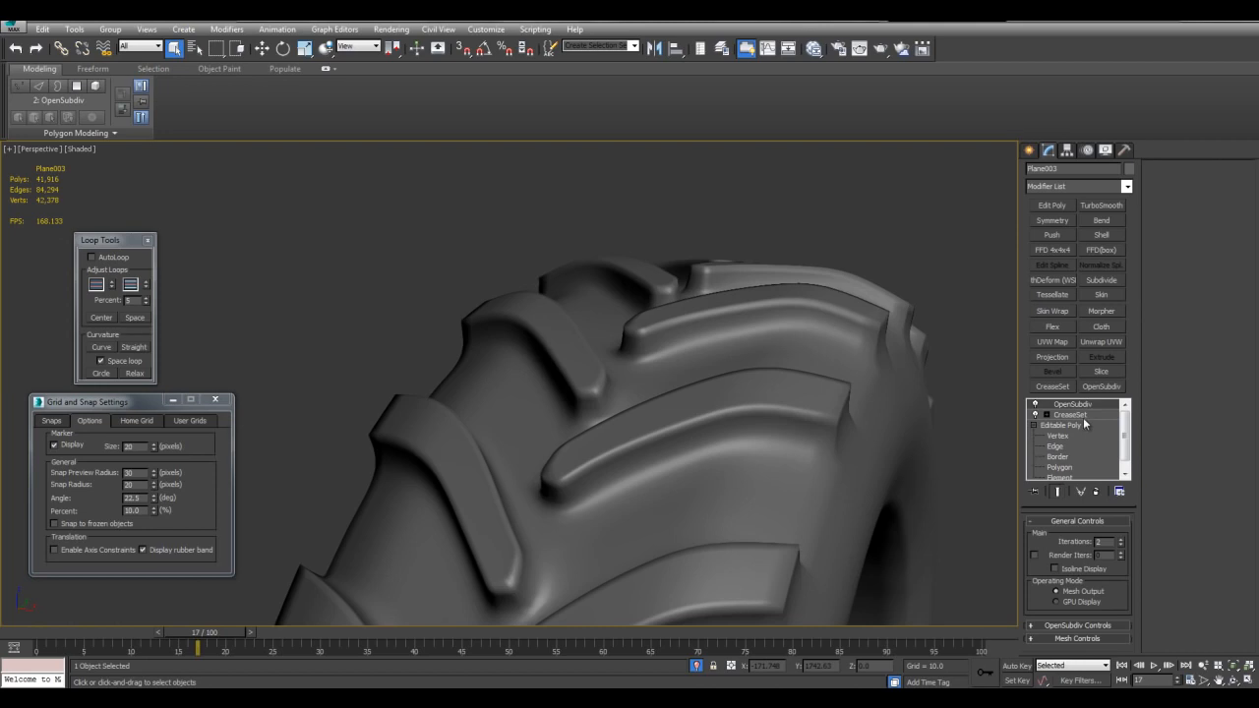
left_click(1071, 414)
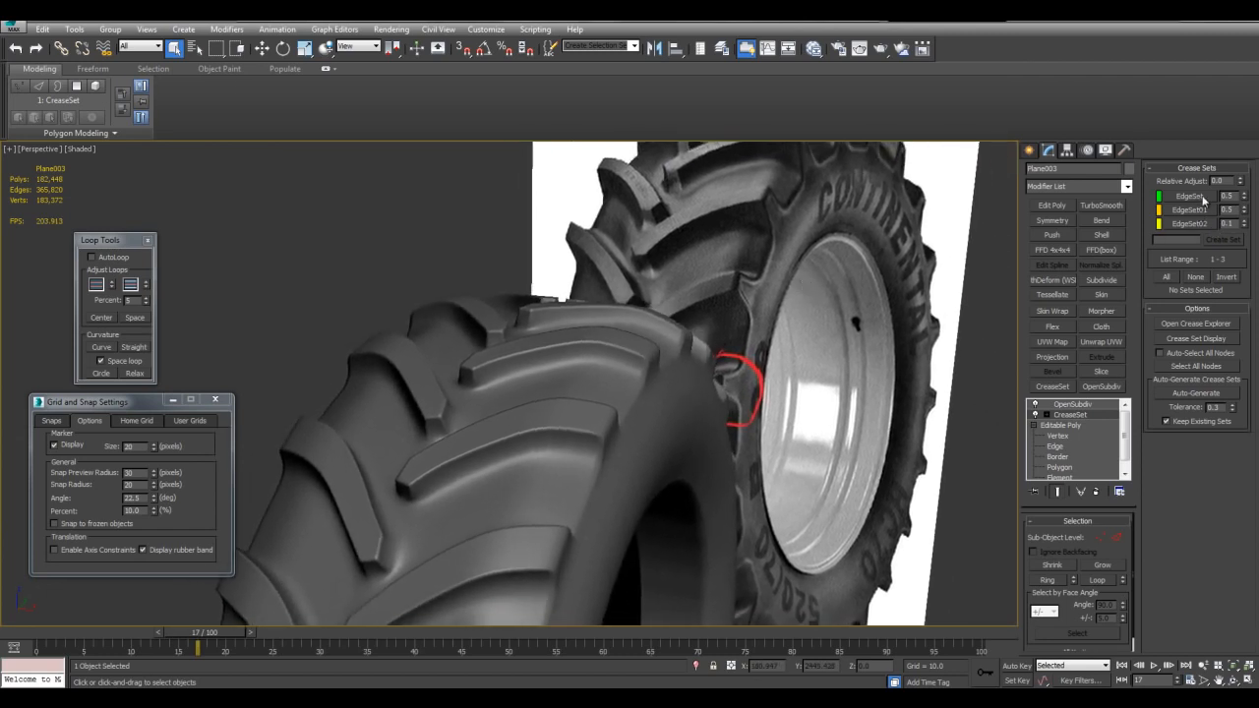
right_click(1189, 196)
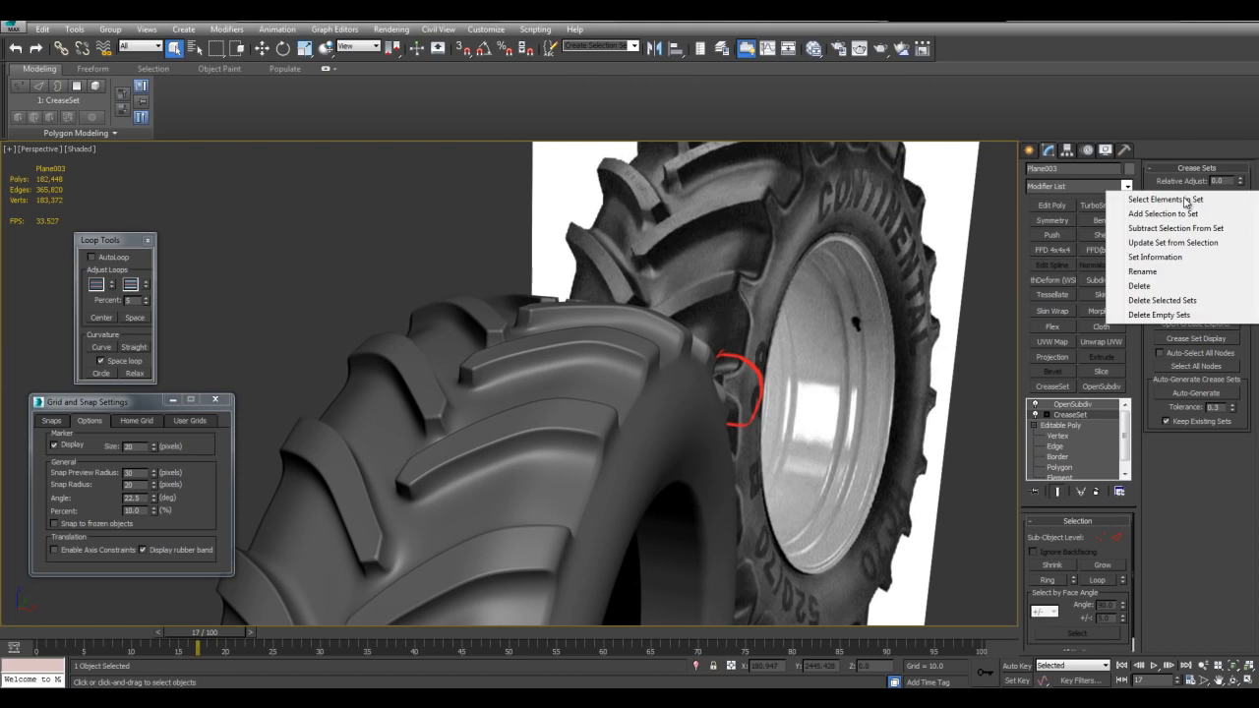
mouse_move(1164, 214)
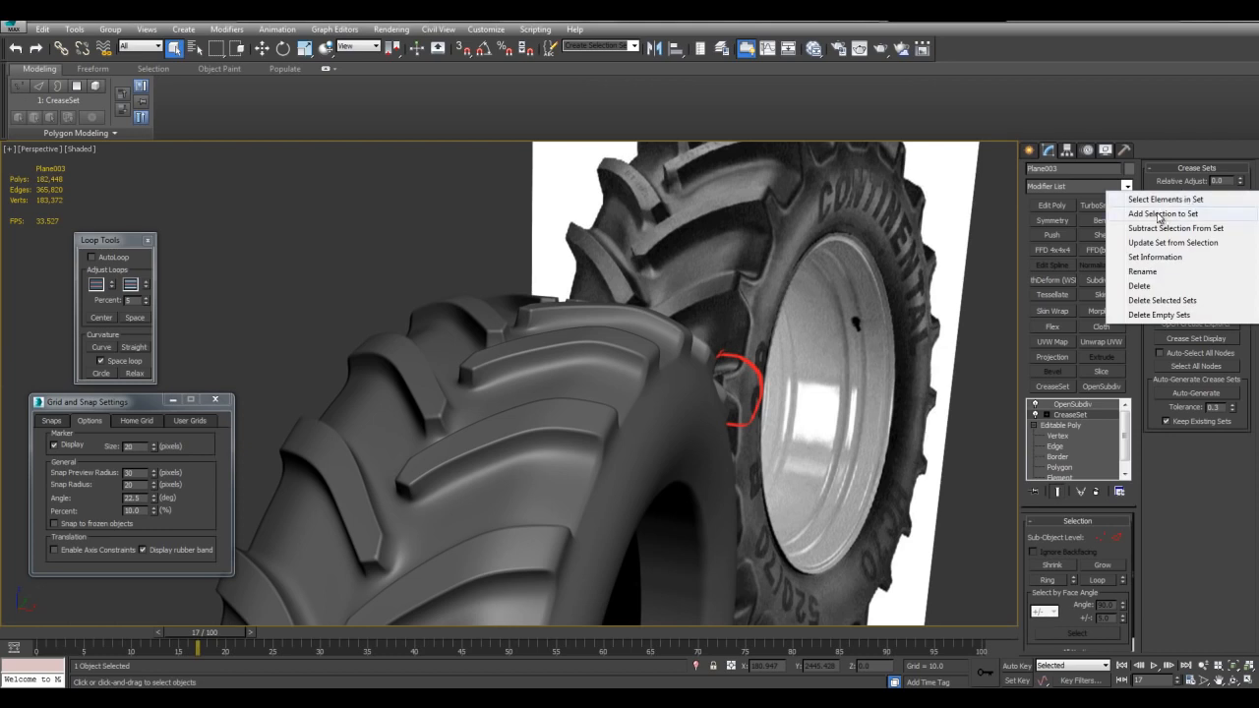
left_click(1164, 214)
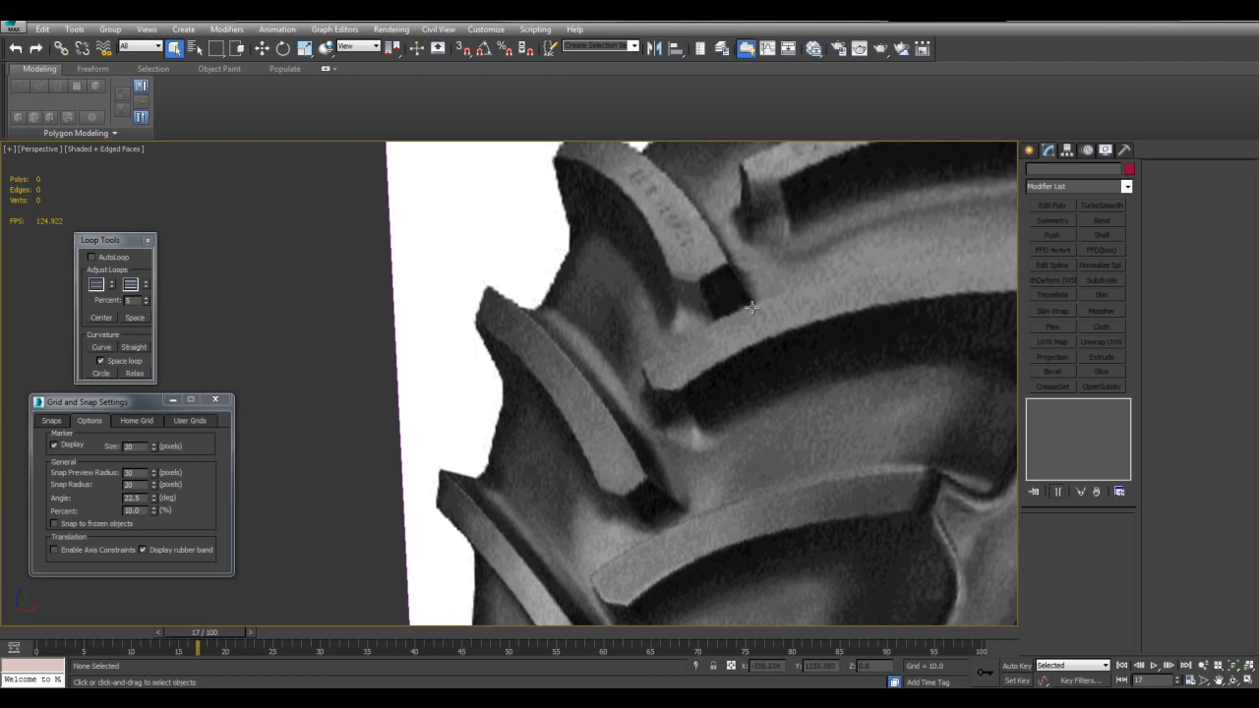
mouse_move(677, 293)
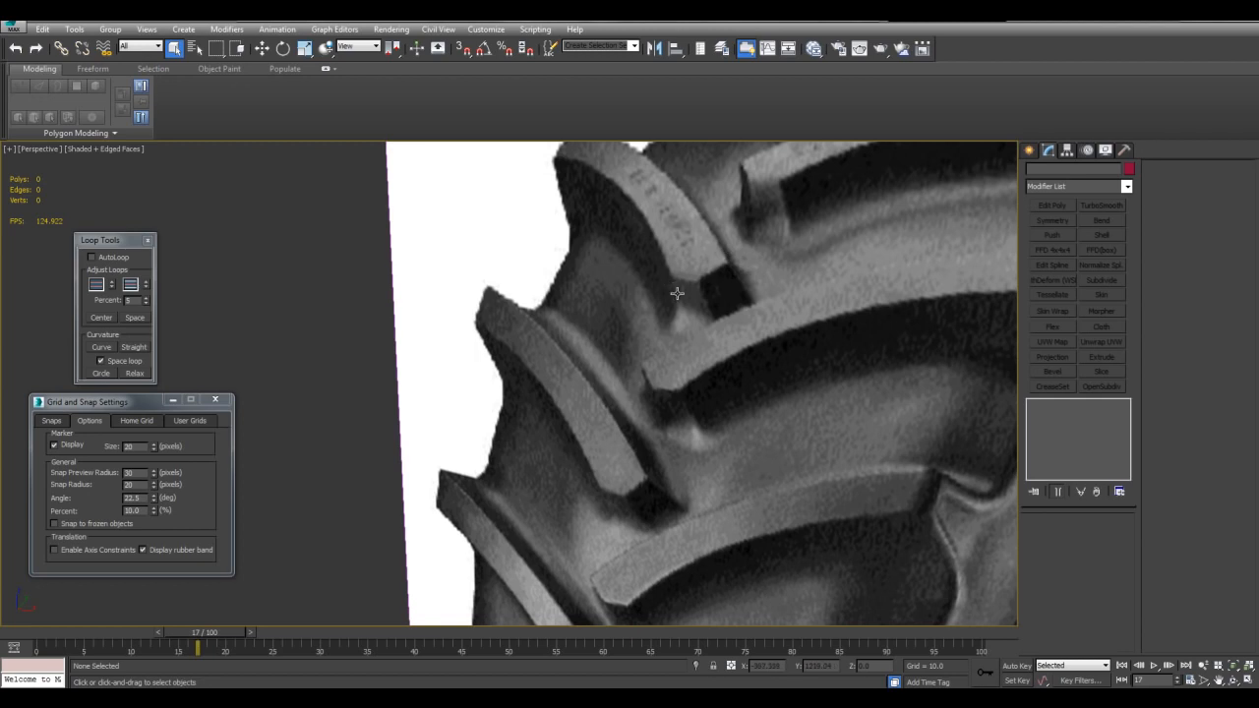
mouse_move(638, 287)
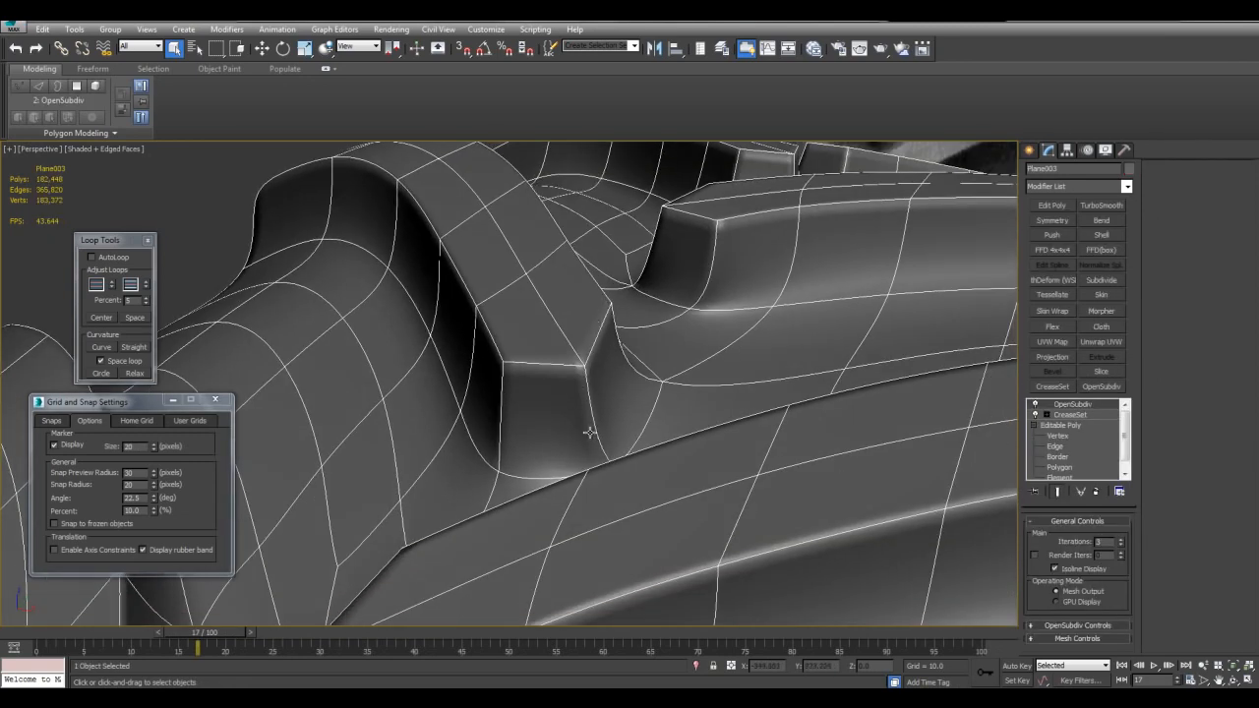
Step: Hide edged faces with F4 to inspect the crisp lug corners
key("F4")
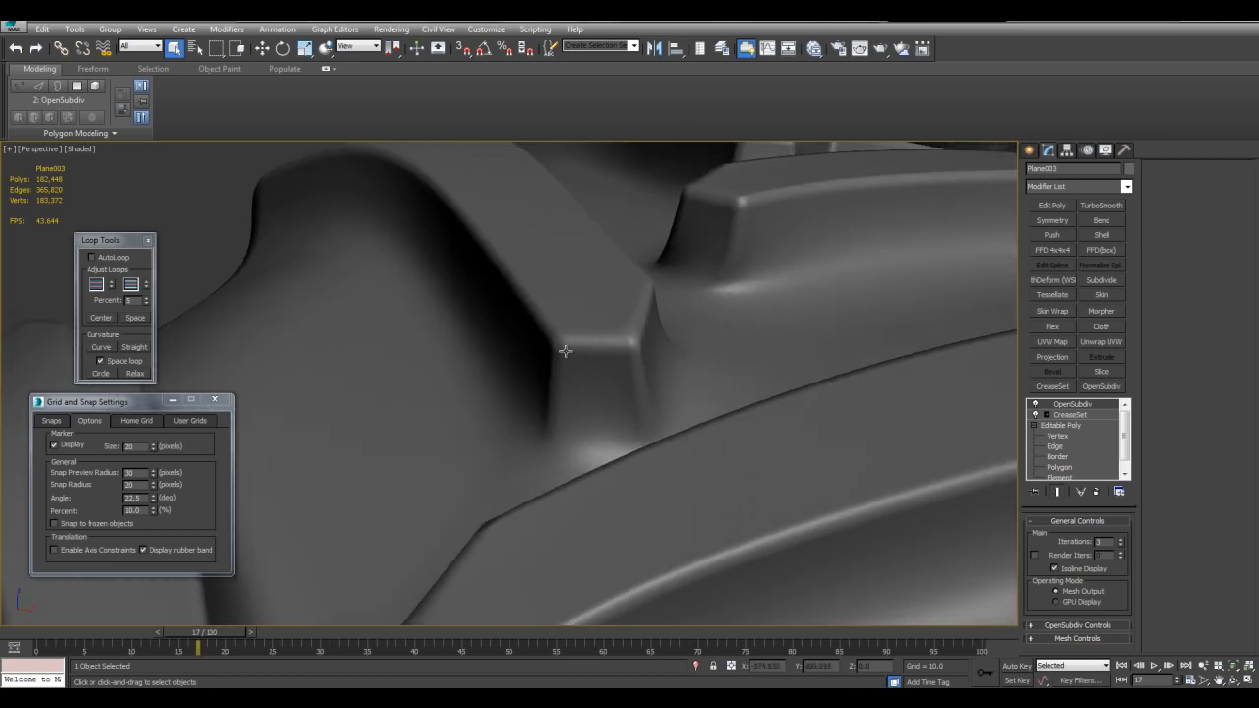